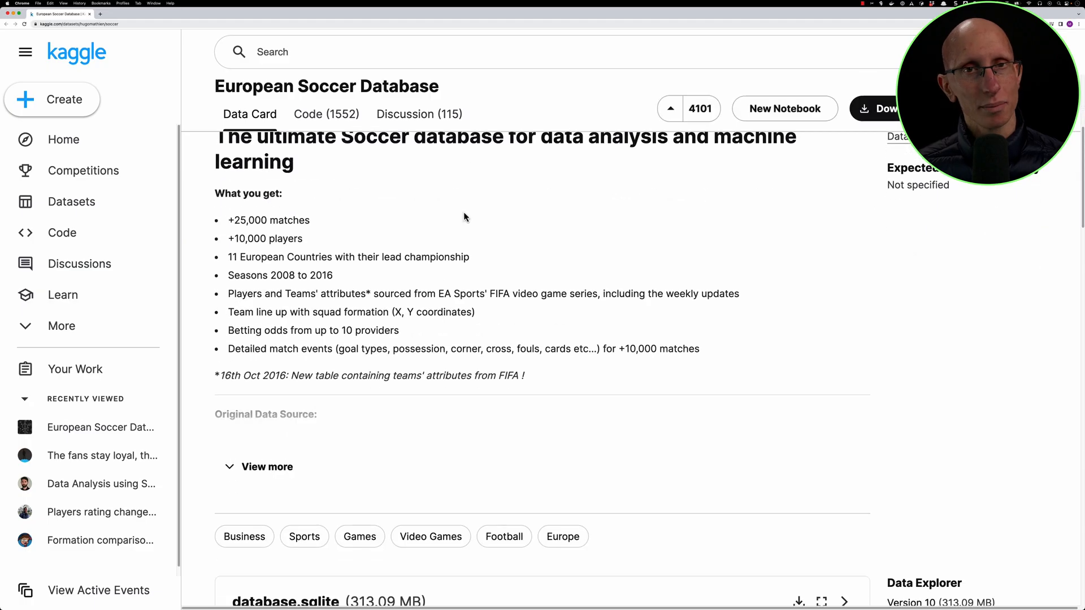
Preview the League, Match, Player, Team and Team_Attributes tables in Kaggle's Data Explorer.
scroll("down", 3)
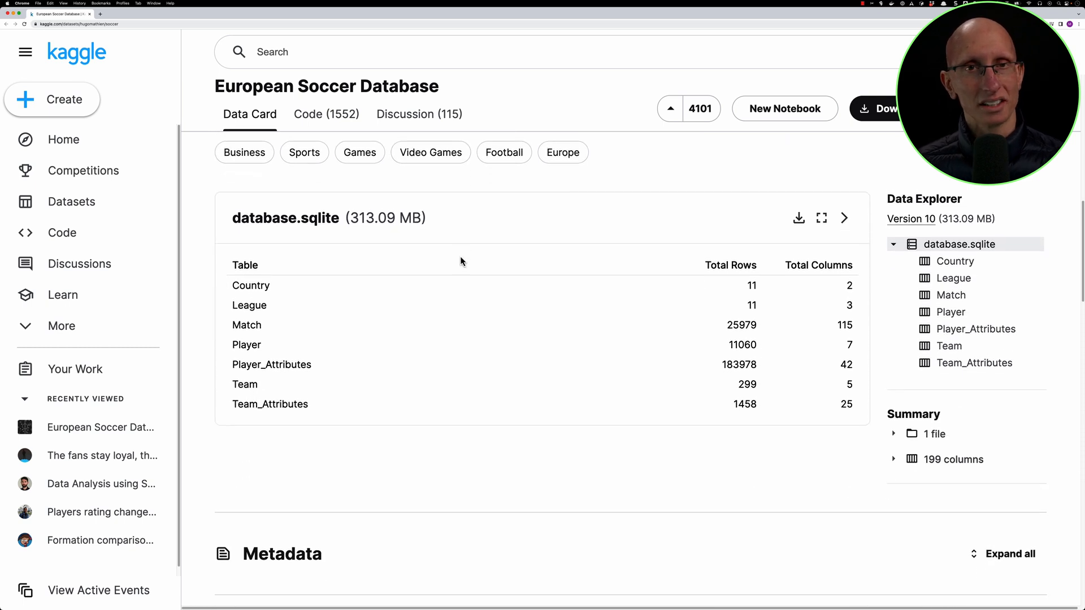
scroll("down", 3)
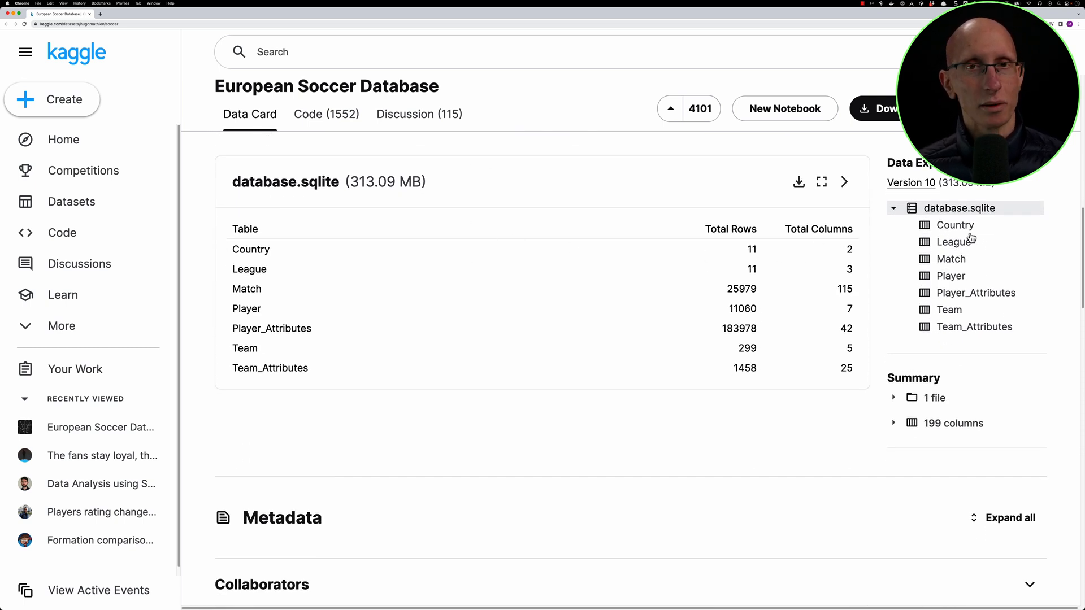
left_click(953, 241)
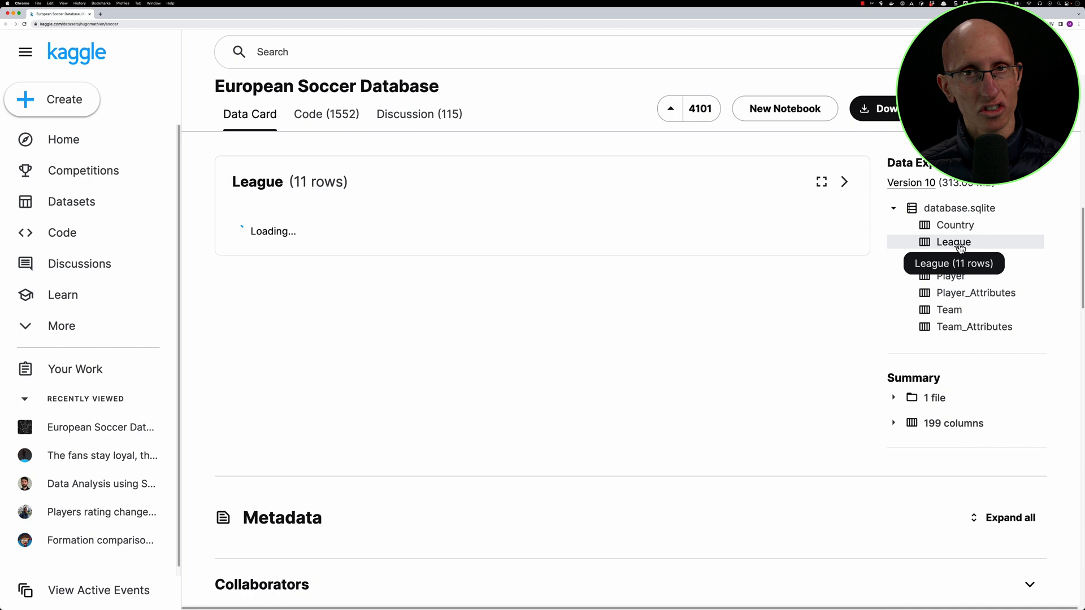
left_click(950, 259)
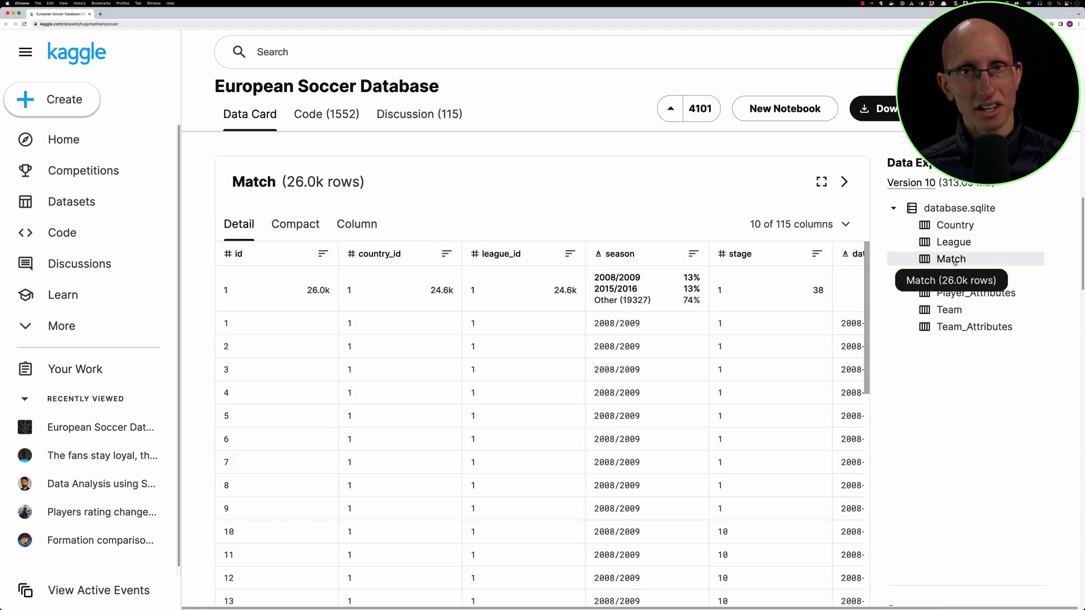
left_click(949, 275)
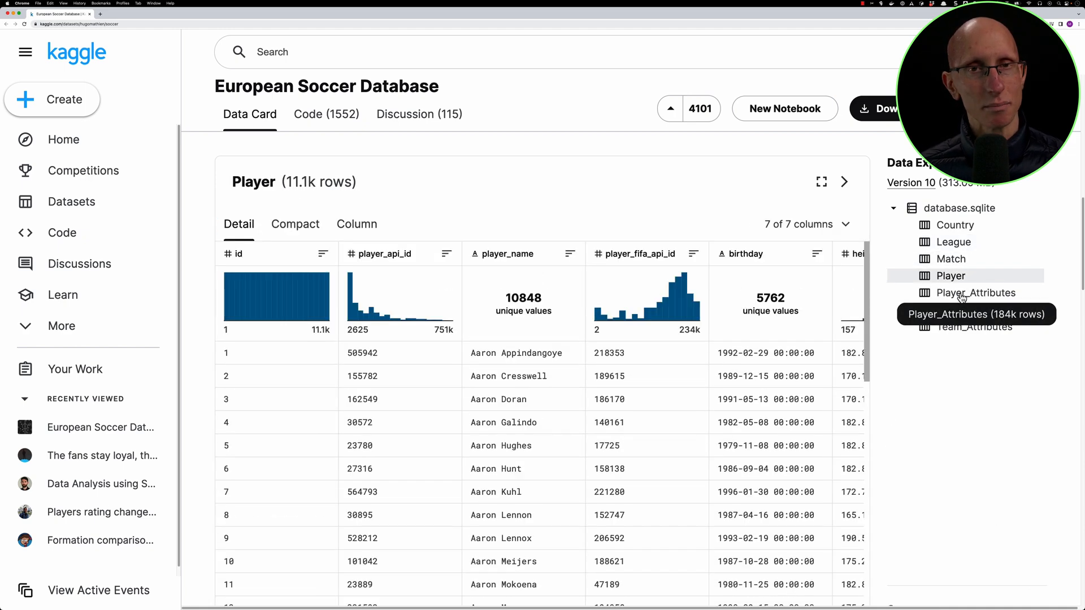
left_click(949, 309)
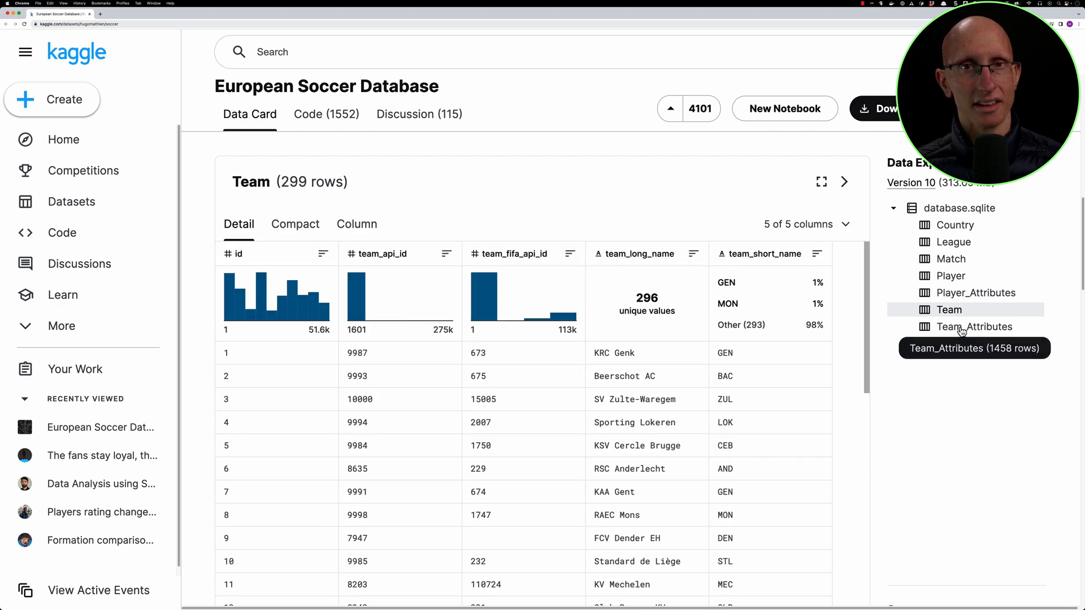
left_click(974, 326)
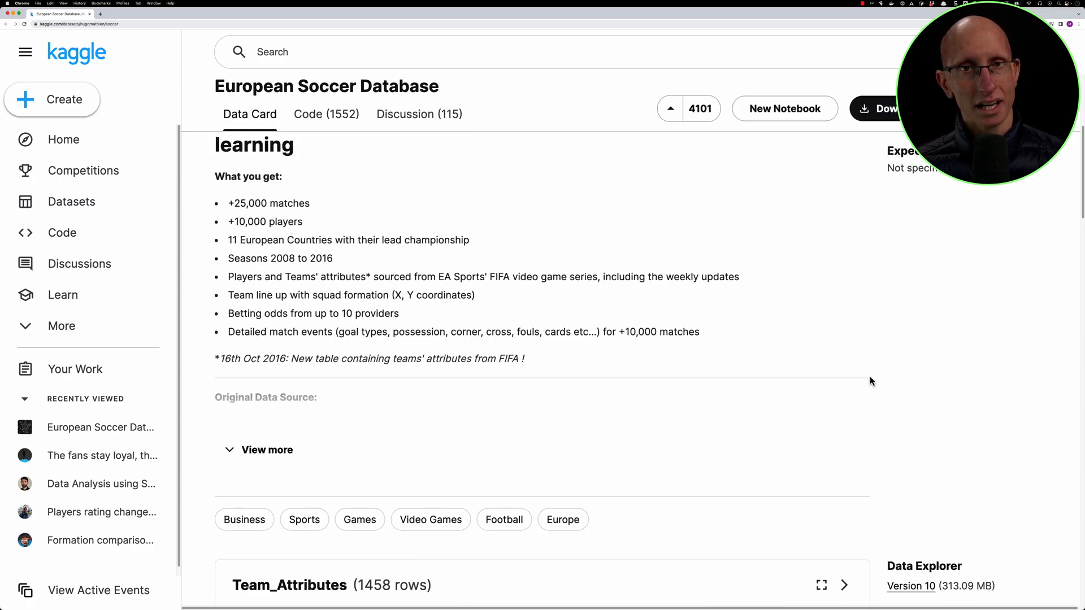
Start DuckDB on european.football.db, install and load sqlite, attach database.sqlite, and list tables.
key("cmd+tab")
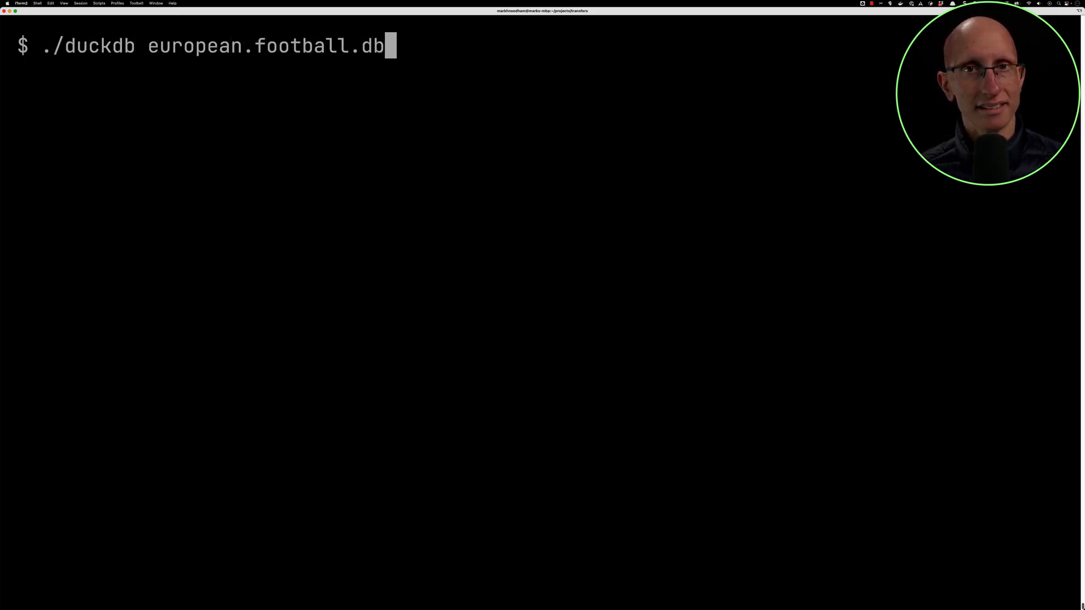
key("enter")
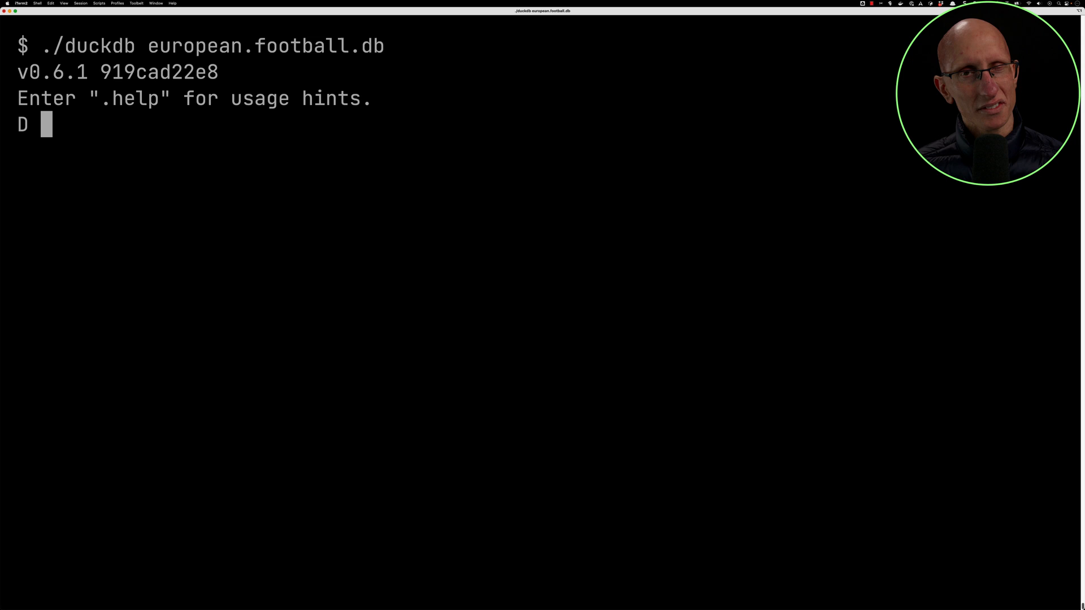
type("INSTALL sqlite;")
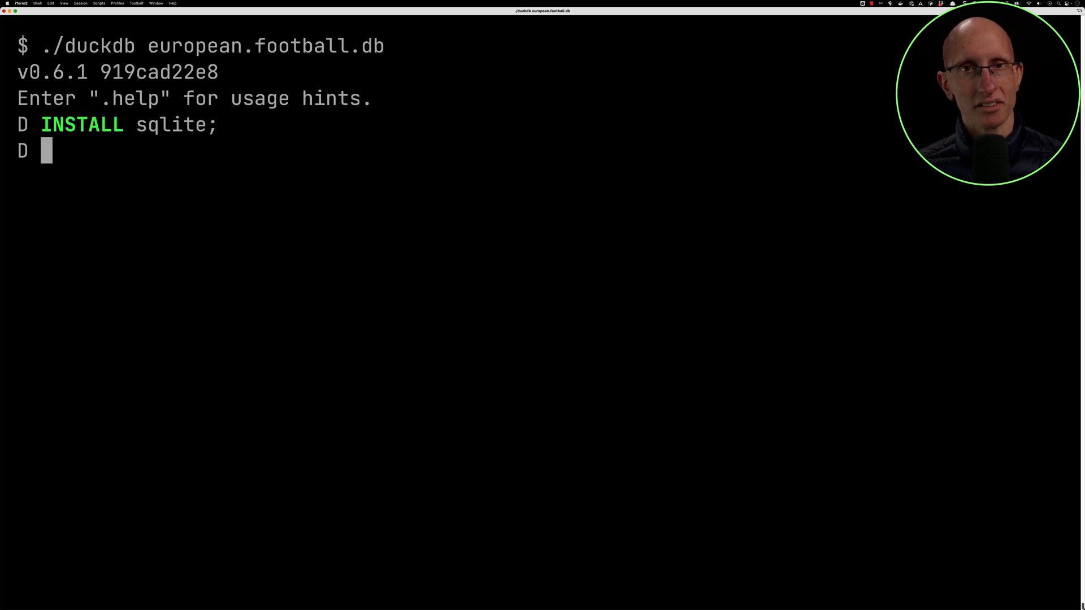
type("LOAD sqlite;")
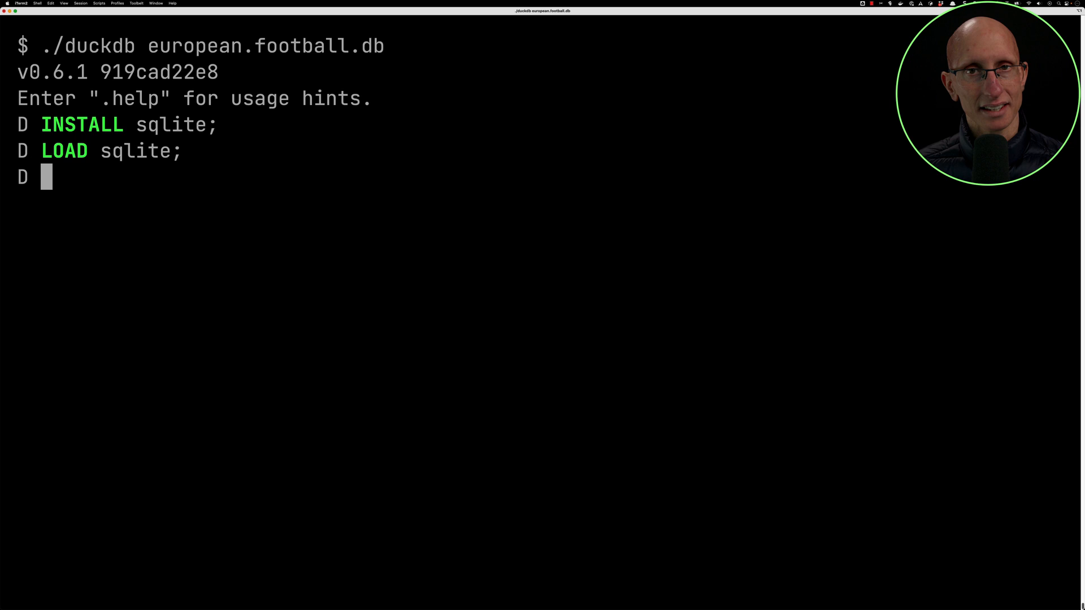
type("CALL sqlite_attach('database.sqlite');")
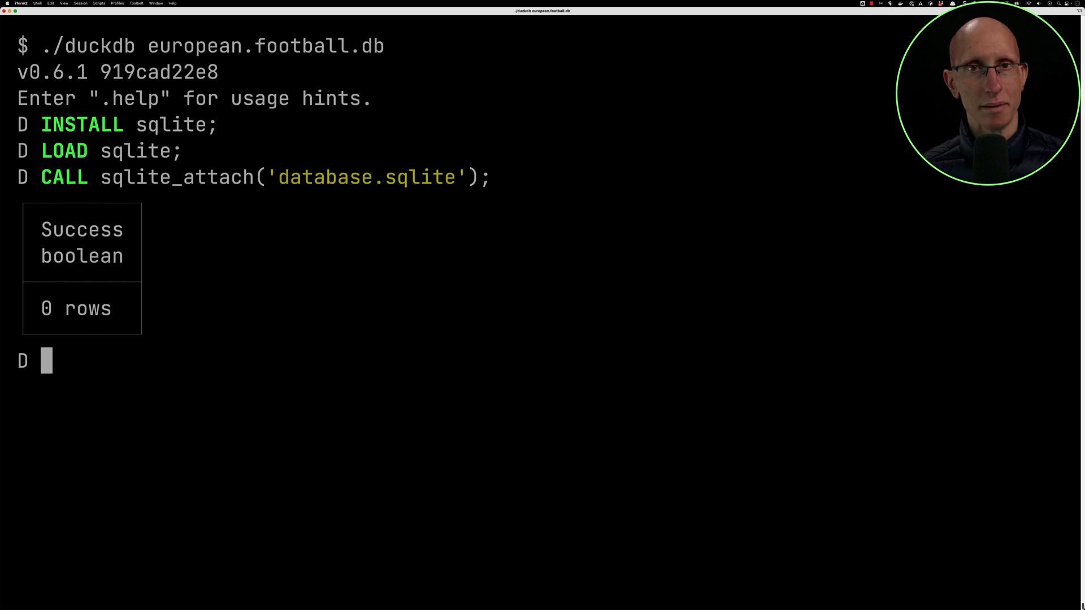
type("PRAGMA show_t")
type("SELECT * FROM Country L")
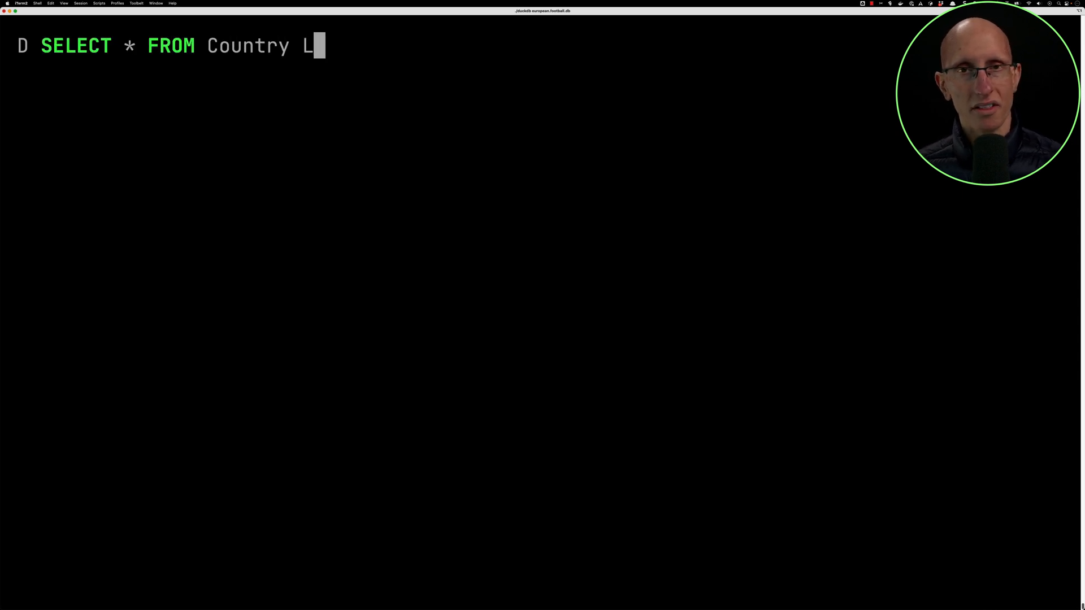
Discard the partial Country query and query rows from Team_Attributes with a LIMIT.
key("backspace")
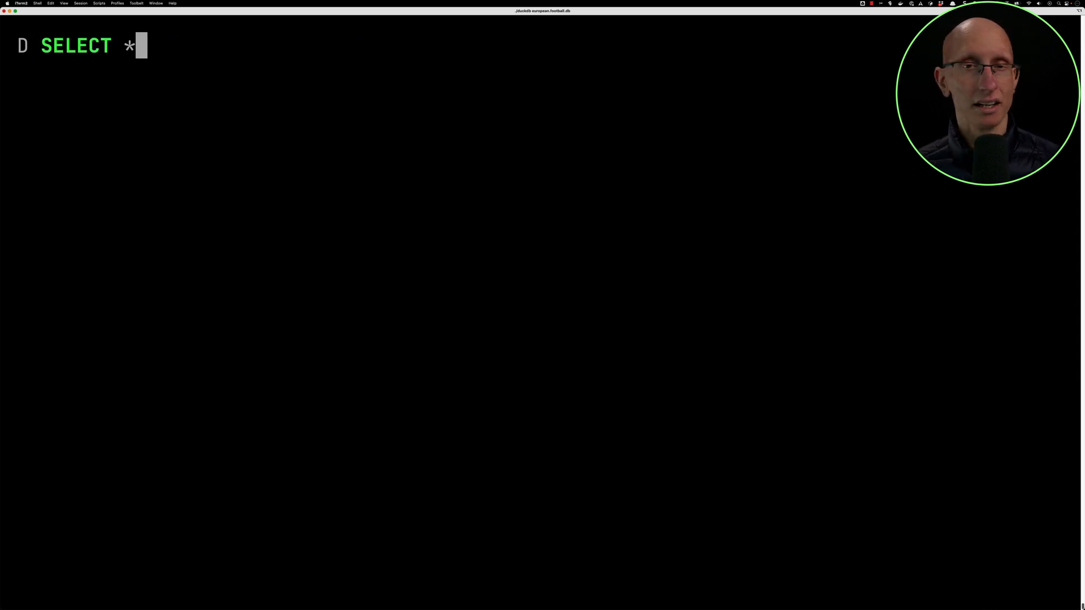
key("backspace")
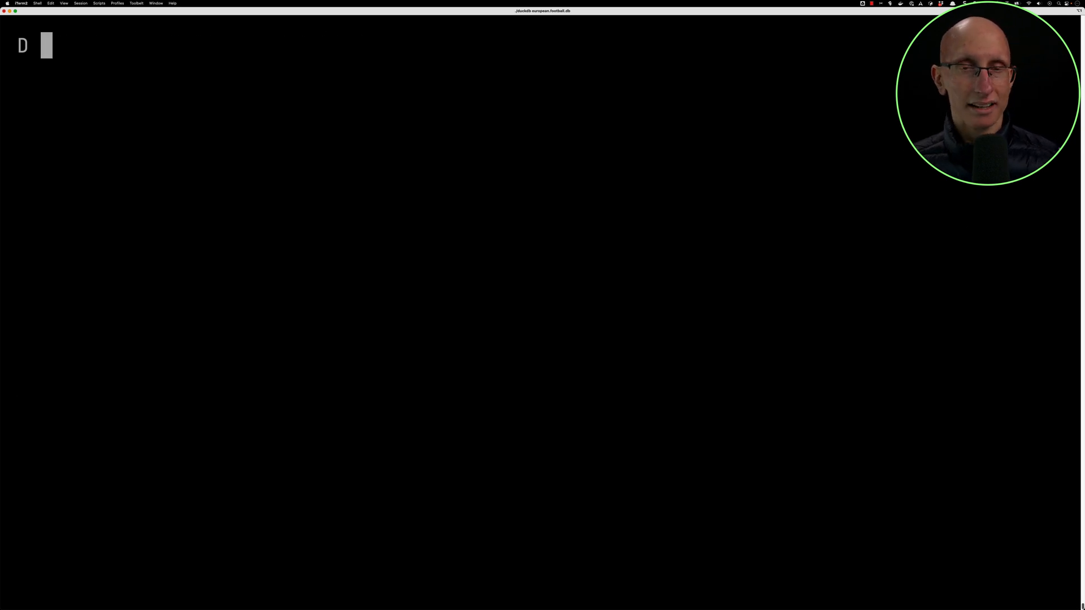
type("SELECT * FROM Team_Attributes LIM")
type("SELECT * FROM Player LIMIT 5;")
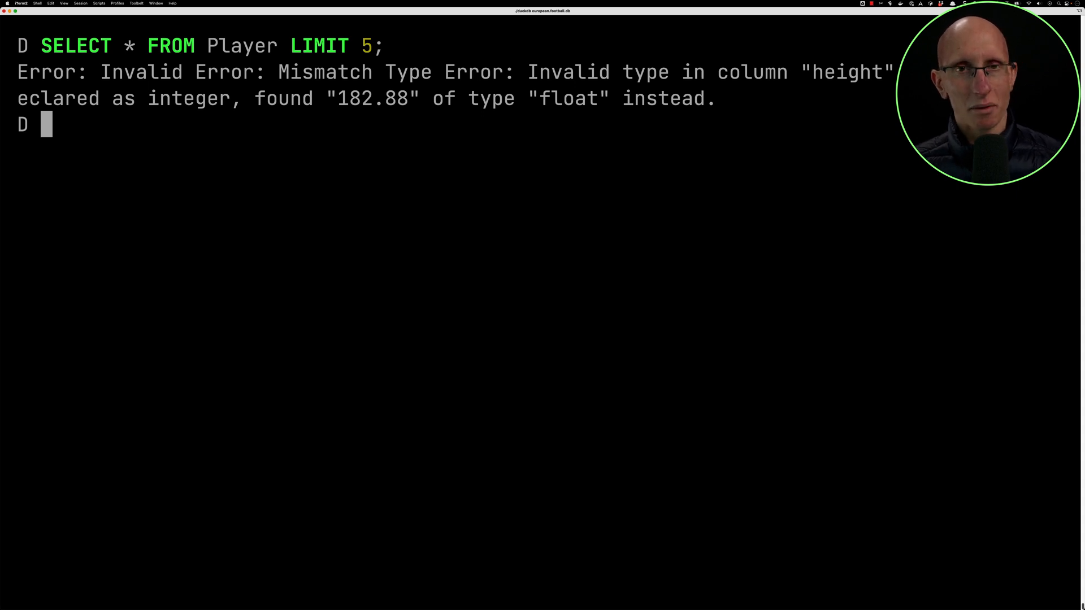
Describe Player's columns, try ALTER TABLE Player ALTER height TYPE float, then begin ALTER VIEW.
type("DESCRIBE SELECT * FROM Player;")
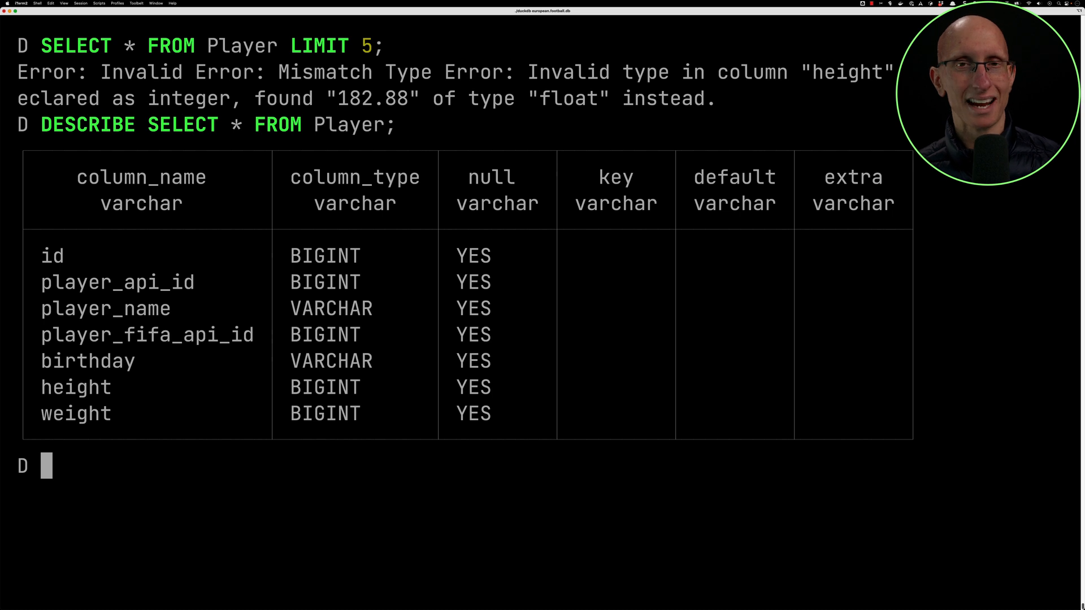
type("ALTER TABLE")
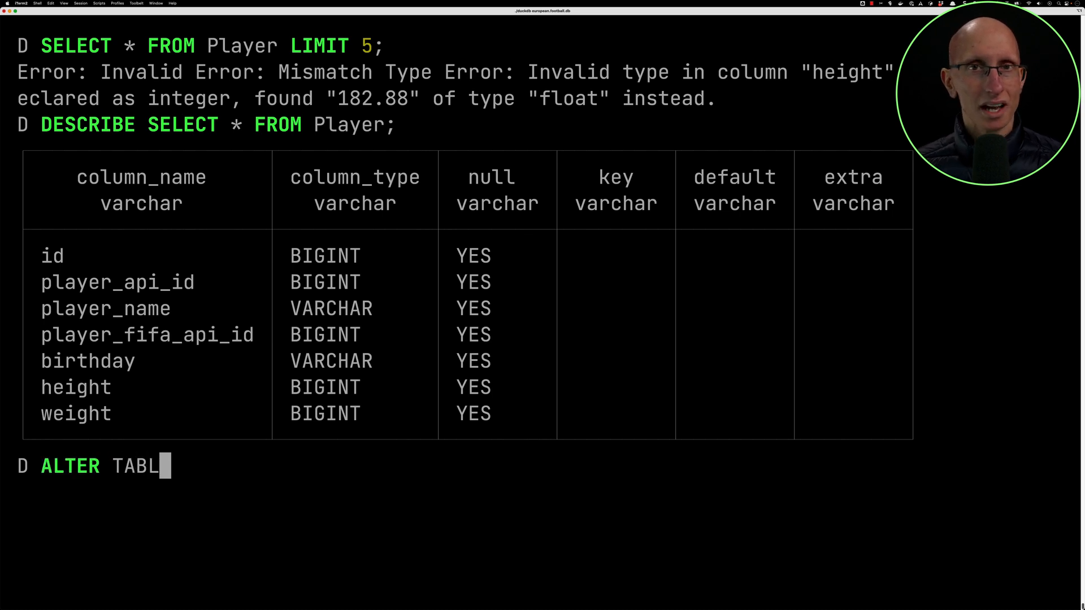
type("E Player ALTER height TYPE float;")
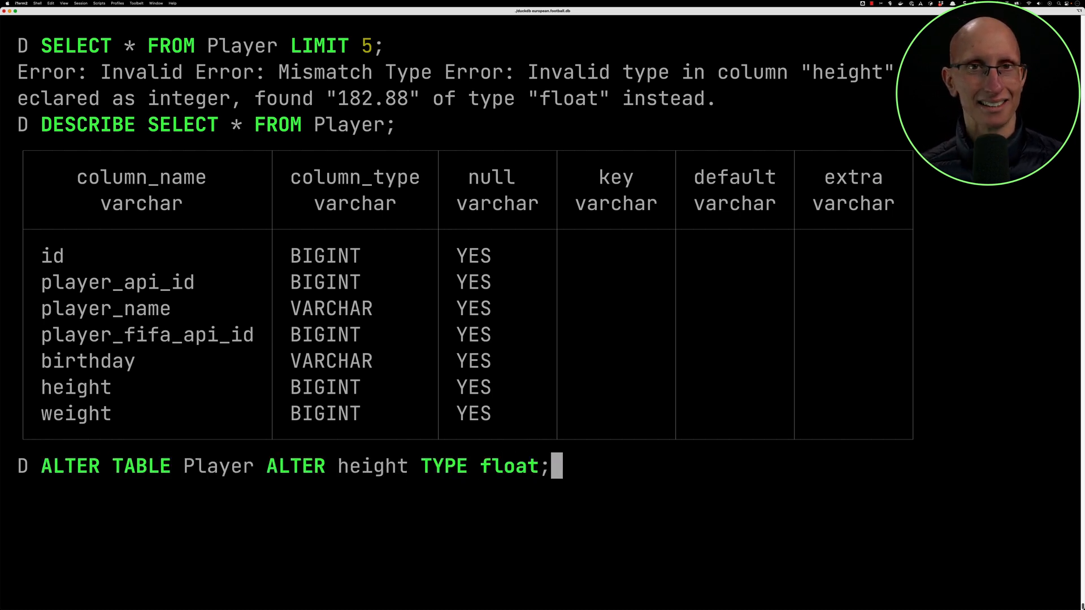
key("enter")
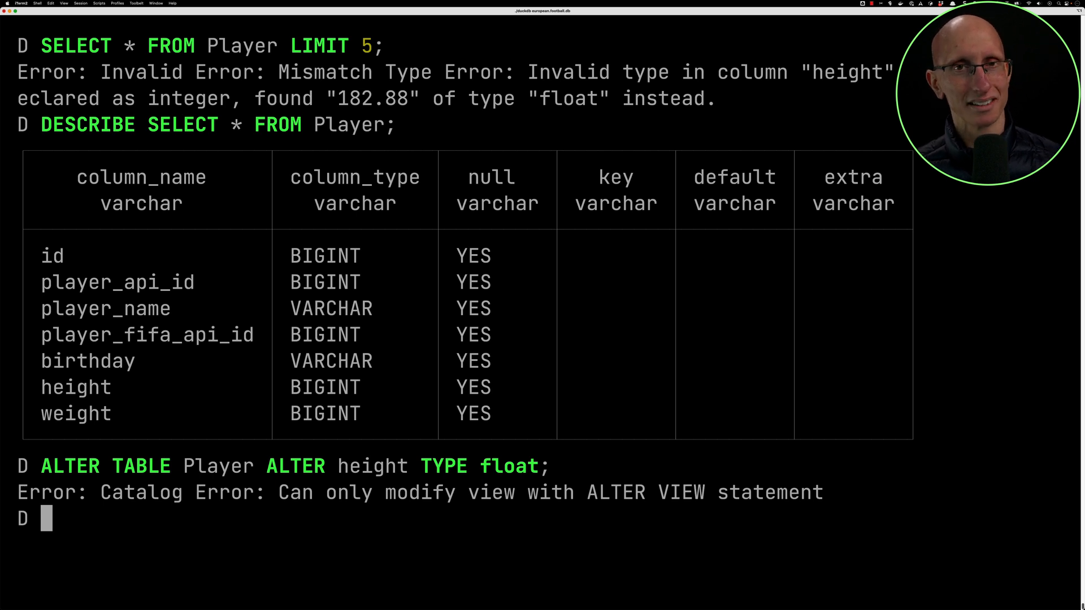
type("ALTER VIEW Pl")
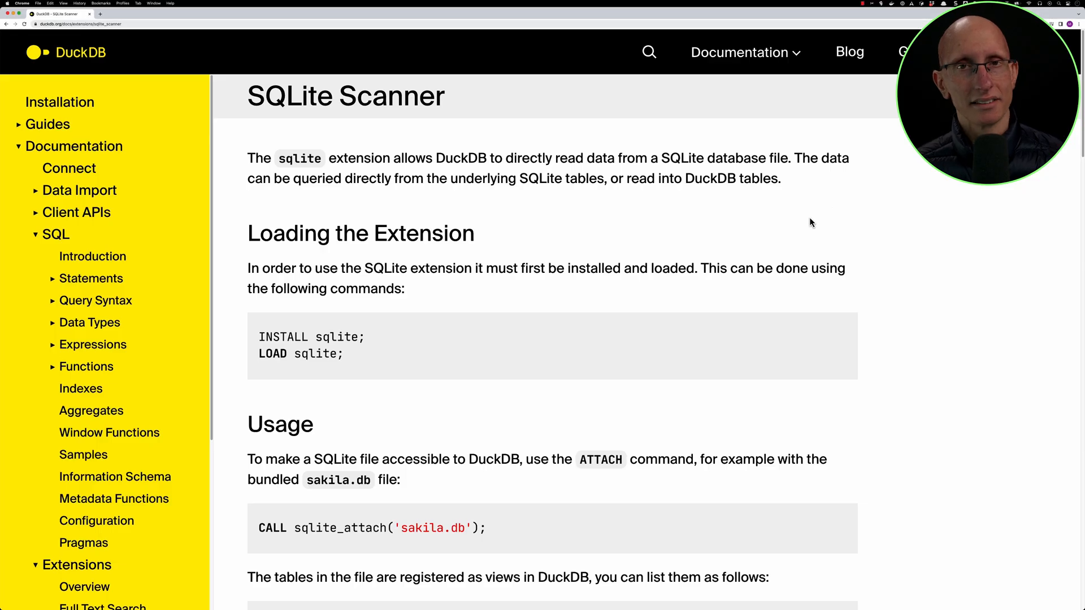
Scroll the SQLite Scanner docs down to Data Types and the sqlite_all_varchar note.
scroll("down", 3)
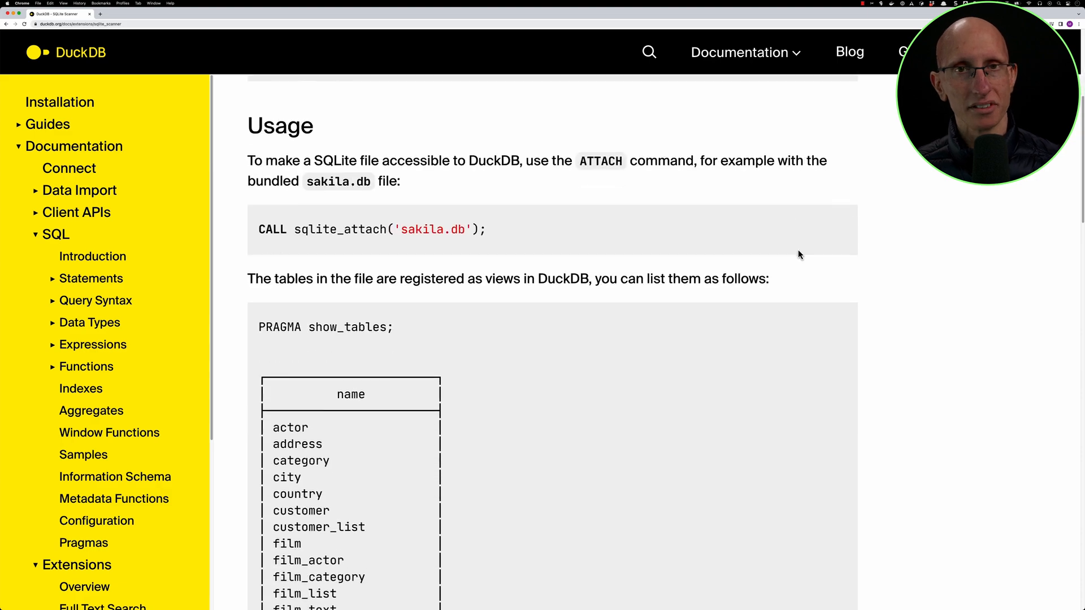
scroll("down", 3)
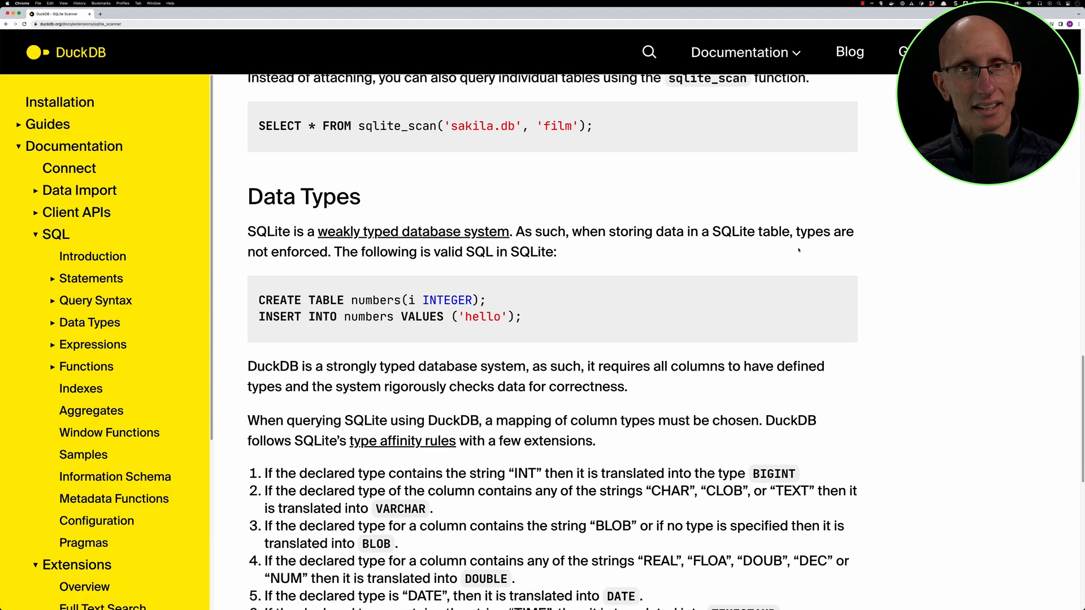
scroll("down", 3)
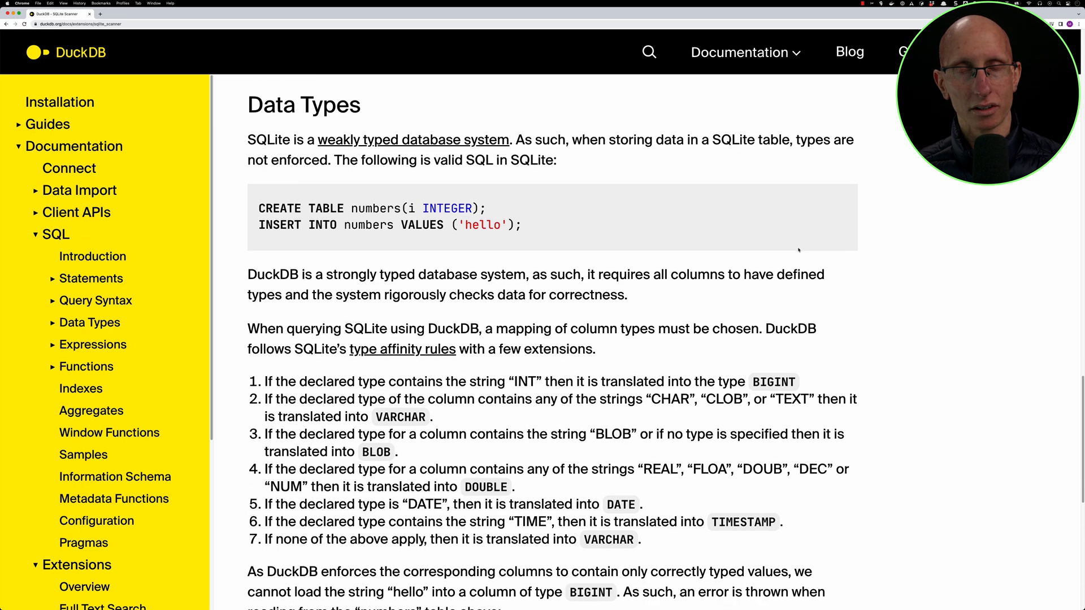
scroll("down", 3)
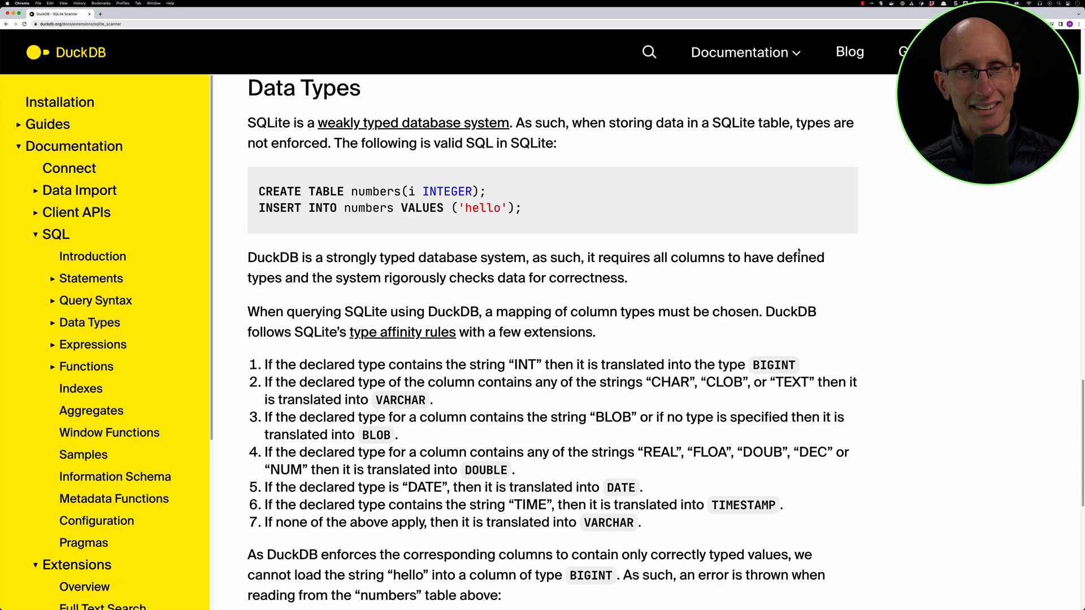
scroll("down", 3)
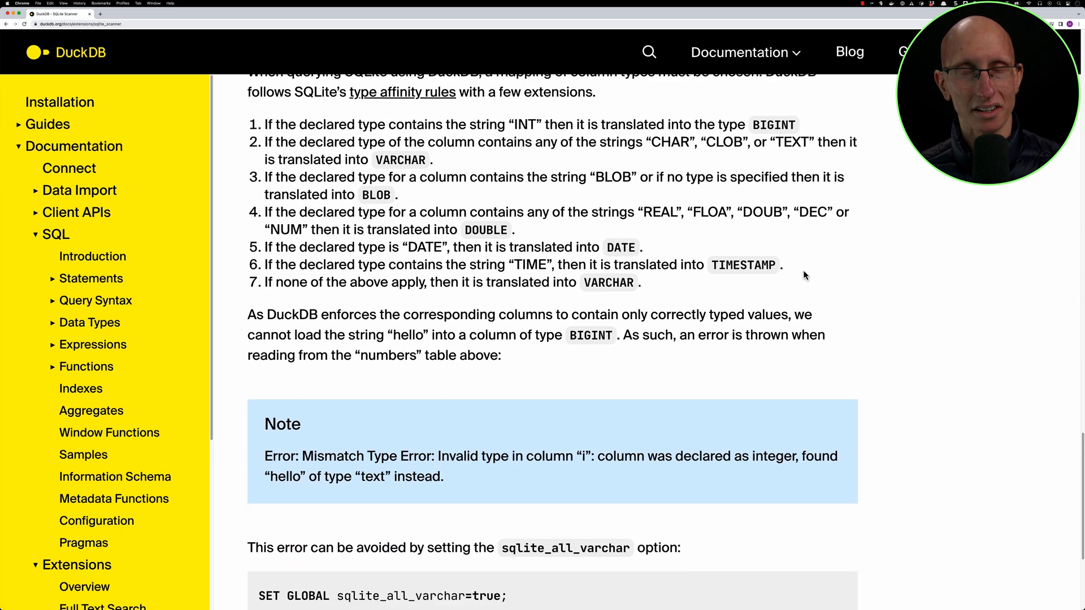
scroll("down", 3)
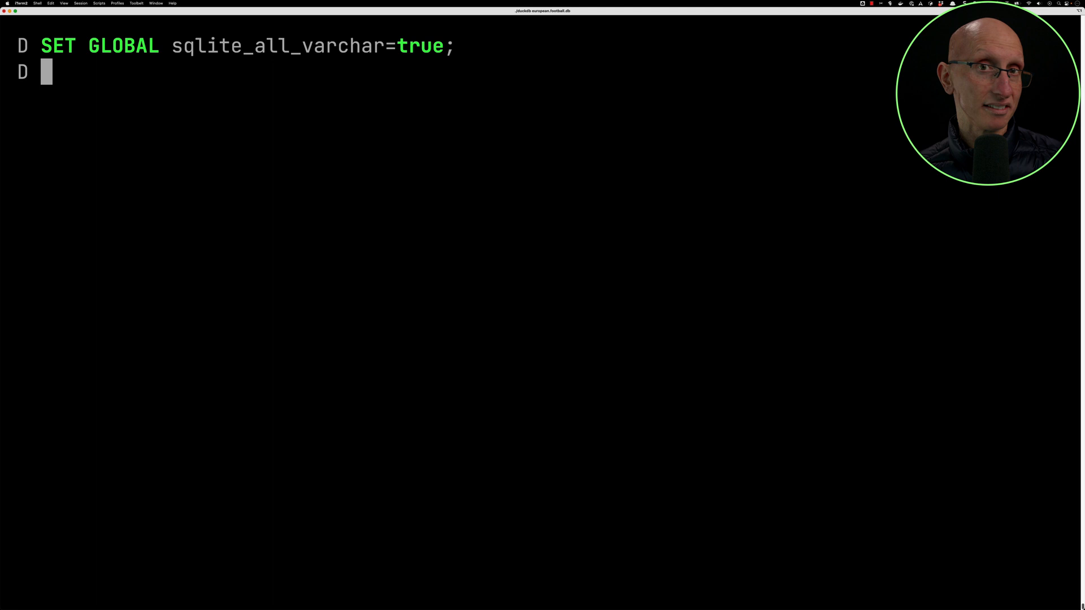
Preview ten rows with SELECT * FROM sqlite_scan('database.sqlite', 'Player') LIMIT 10.
type("SELECT * FROM")
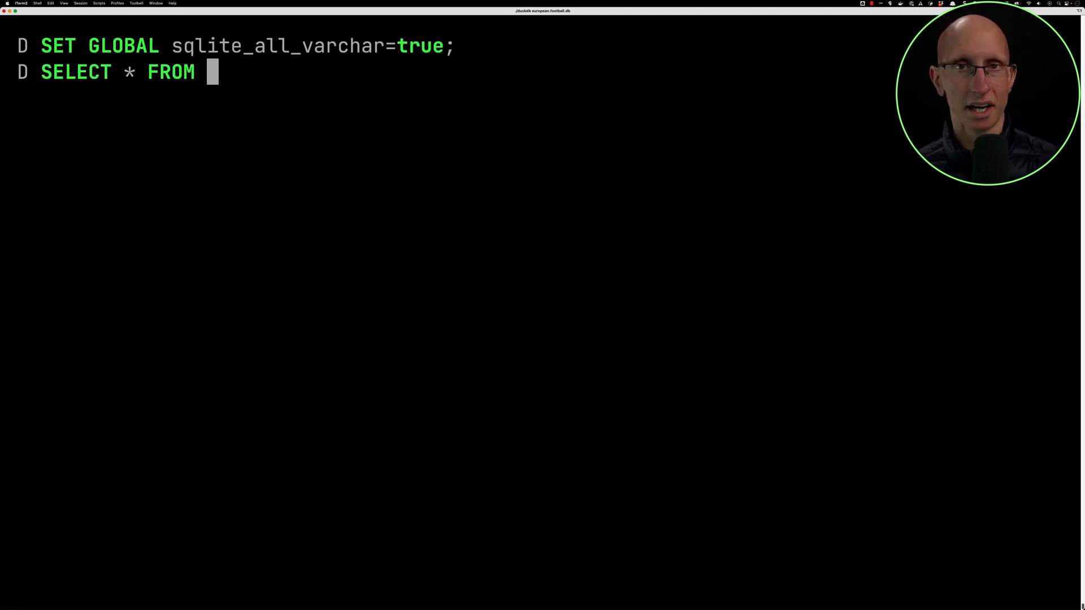
type("sqlite_scan('database.sqli")
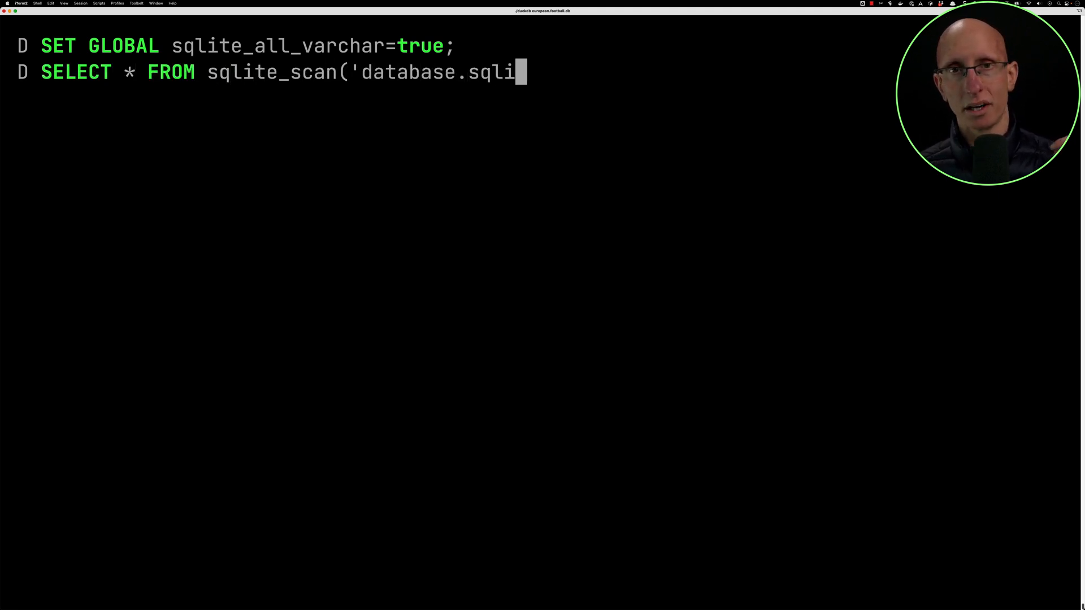
type("te', 'Player') LIMIT 10;")
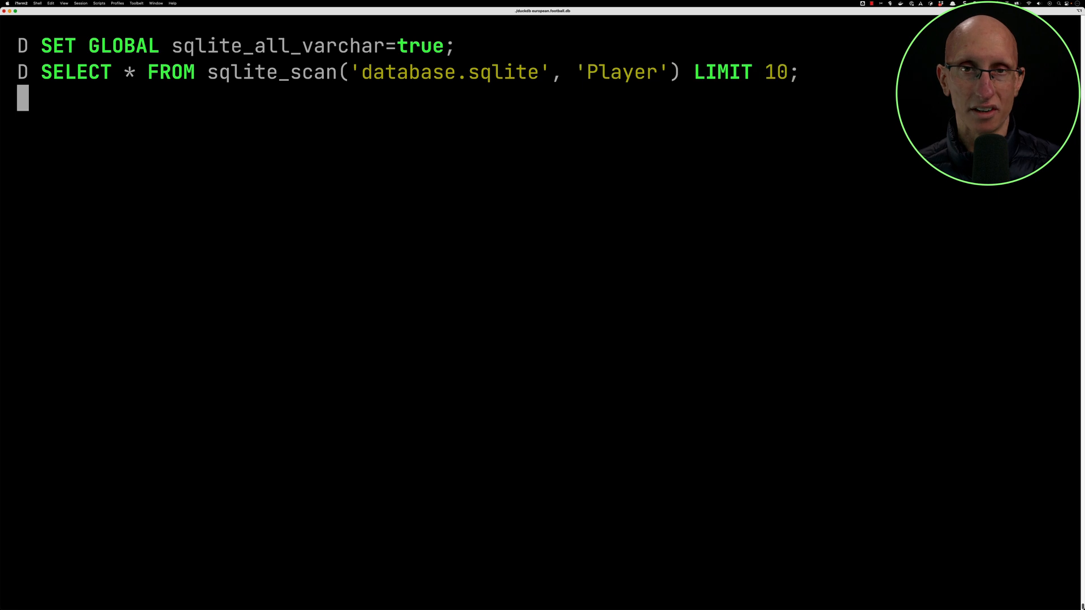
key("enter")
type("SELECT avg(height), avg(weight")
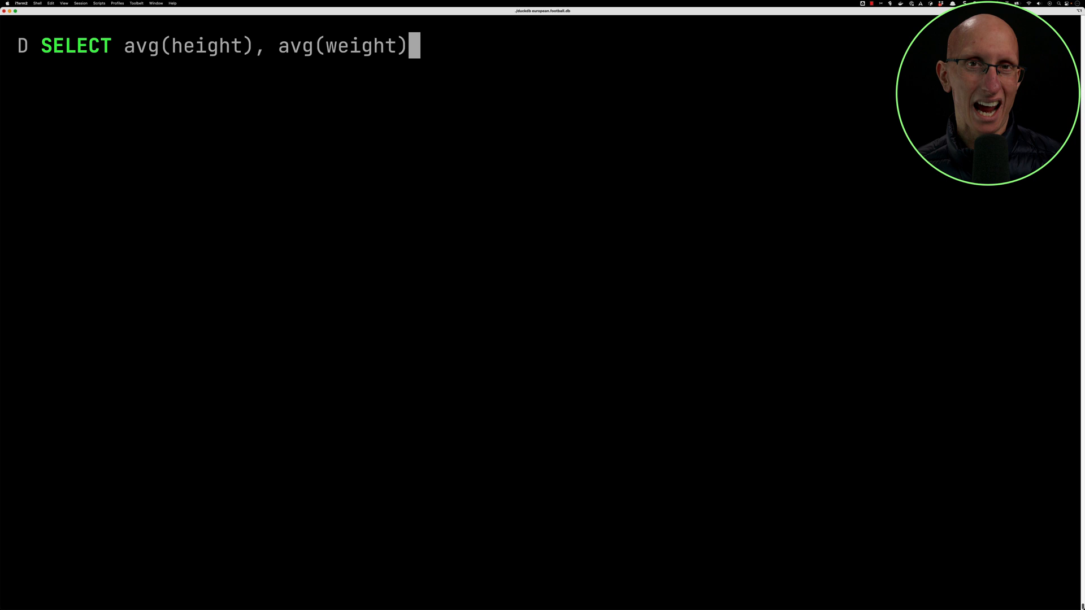
Average height and weight from sqlite_scan('database.sqlite', 'Player'), producing a binder error.
type("FROM sqlite_scan('database.sqlite', 'Player")
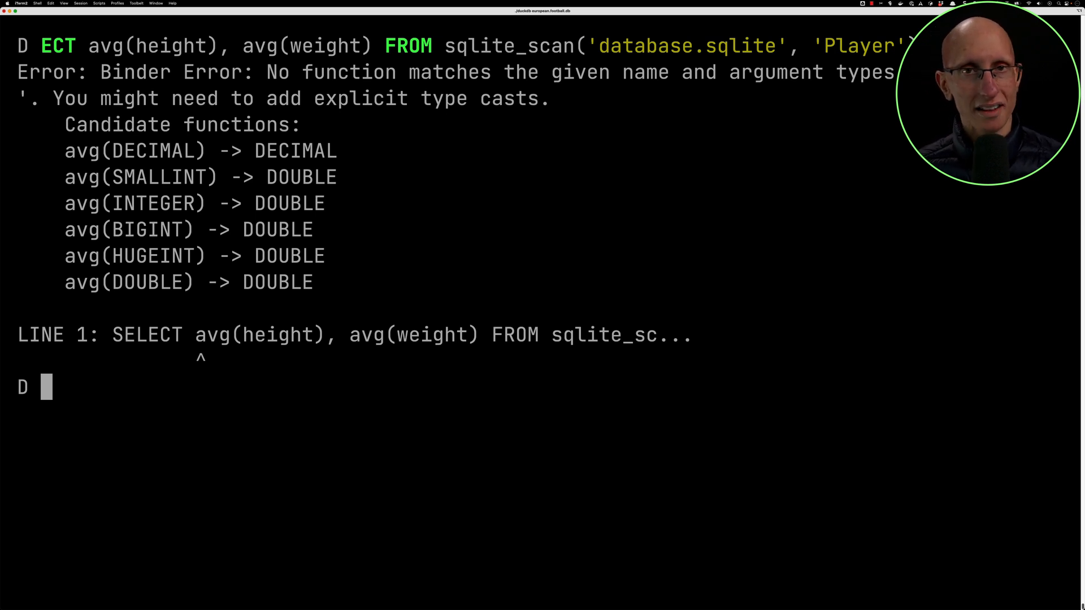
Create a typed players table, insert the sqlite_scan Player rows, and average height and weight.
type("CREATE OR REPLACE TABLE players(")
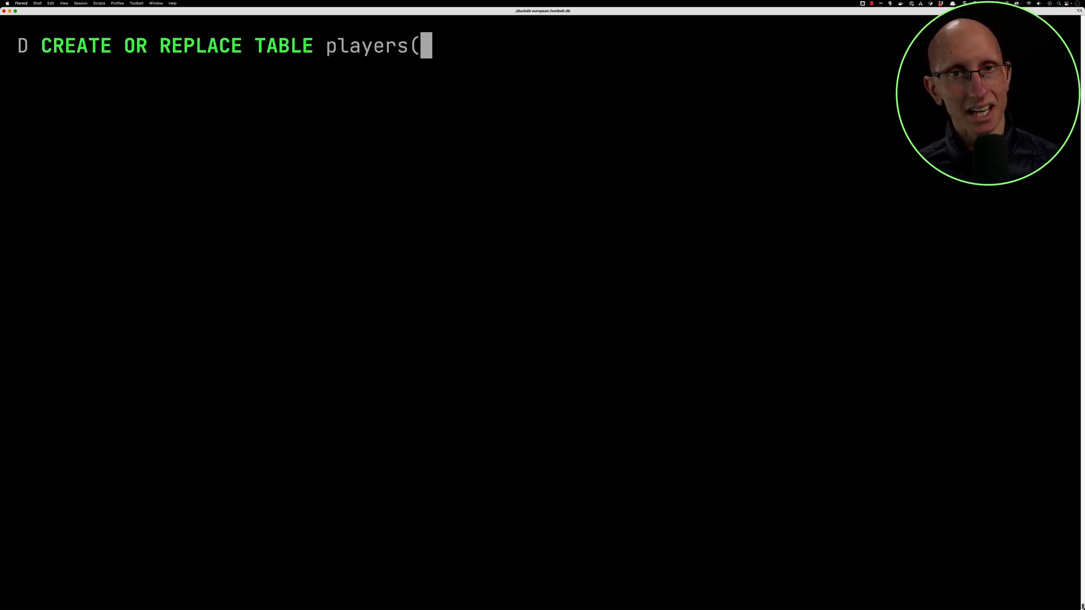
type("id BIGINT,")
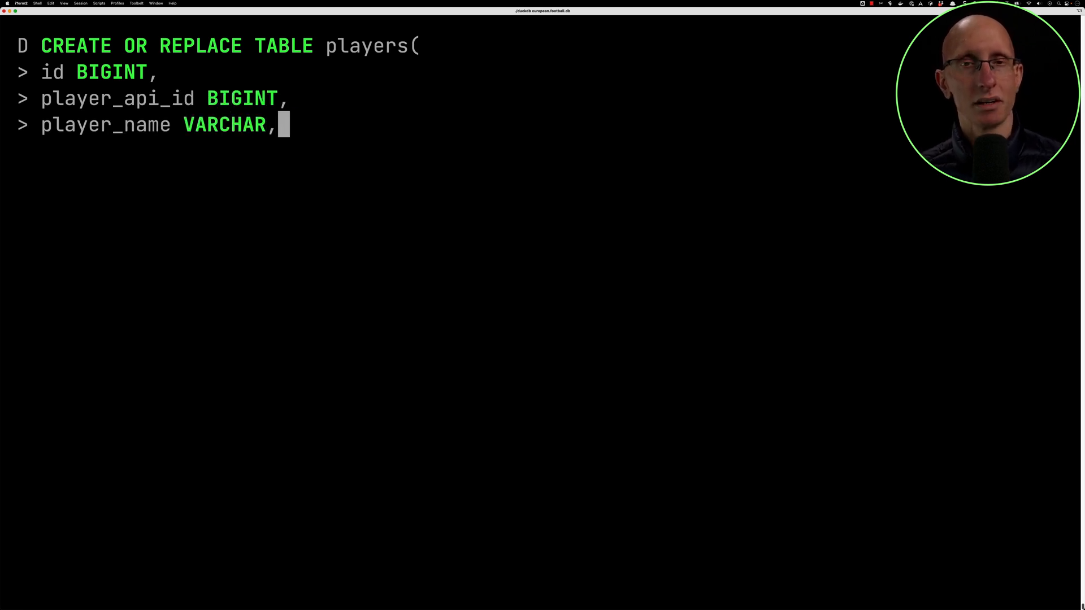
type("player_fifa_api_id BIGINT,")
type("INSERT INTO")
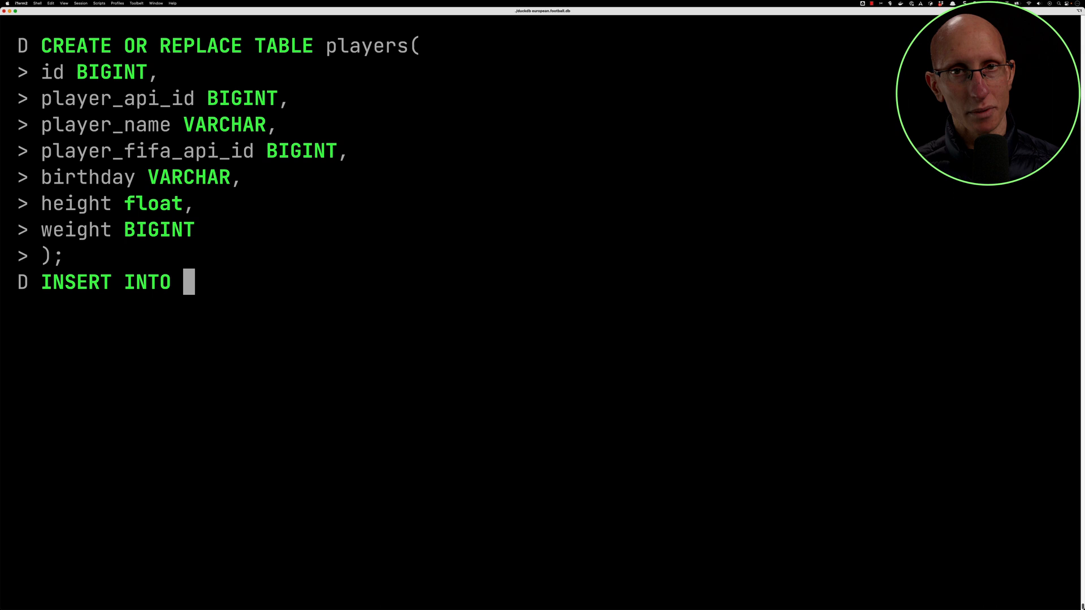
type("players(")
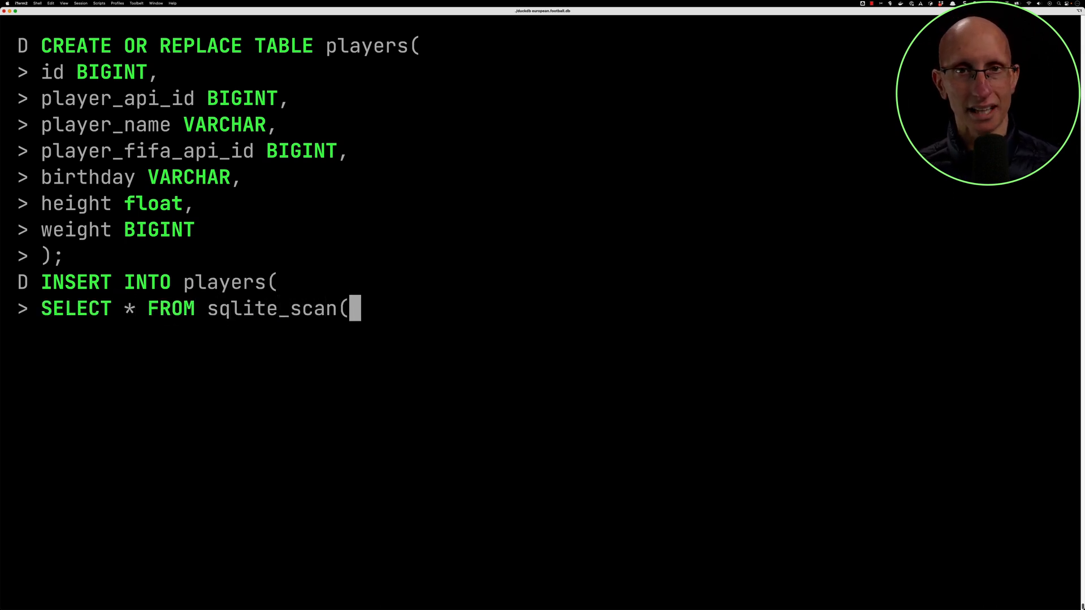
type("'database.sqlite', 'Player');")
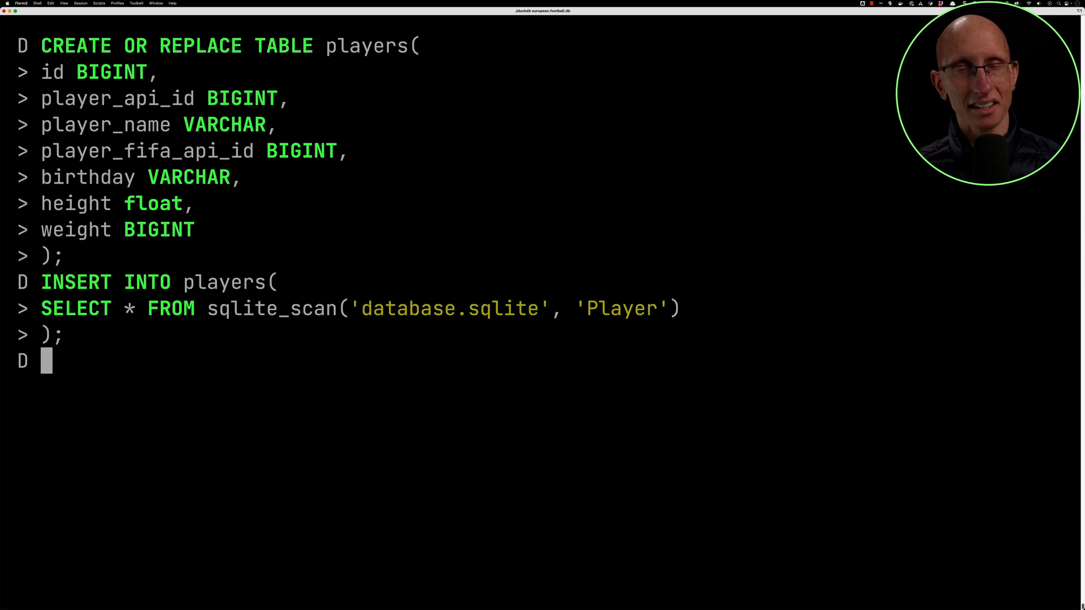
type("select avg(height), avg(weight) FROM players;")
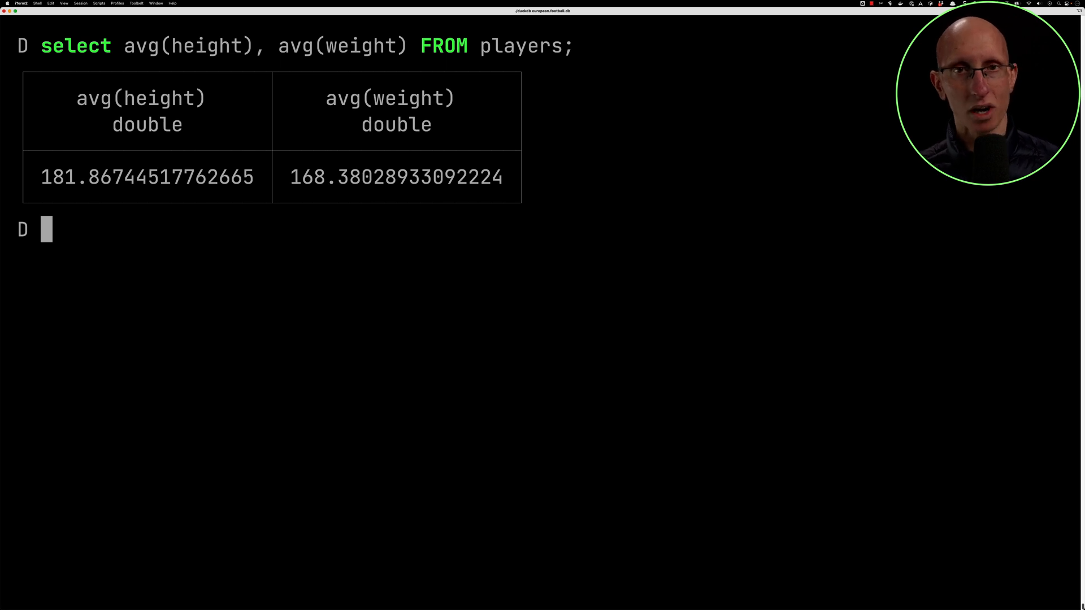
Run SELECT * FROM Player_Attributes LIMIT 5 to preview player attributes.
type("S")
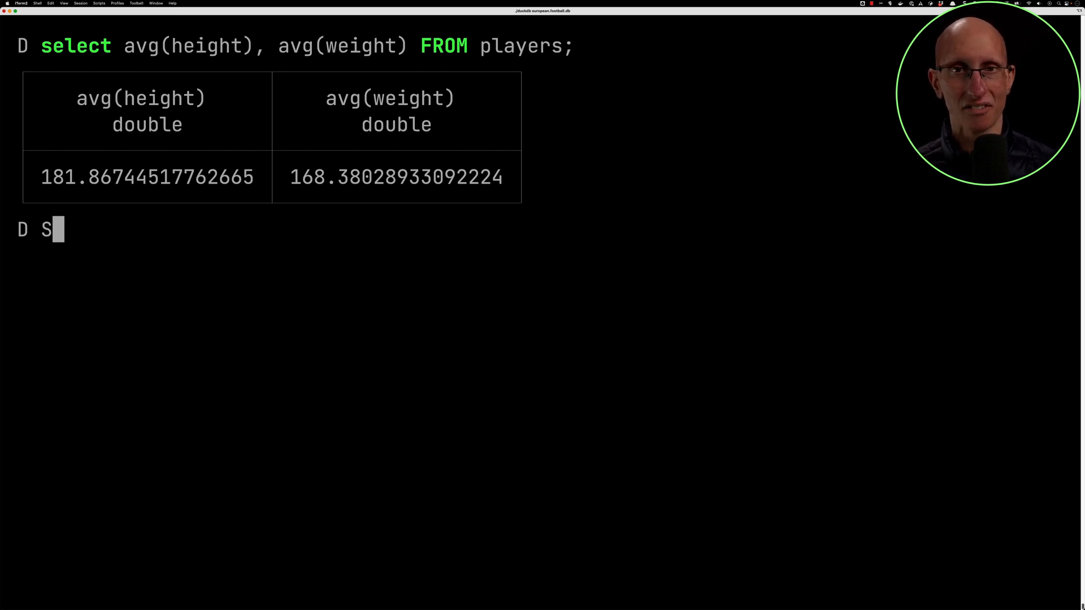
type("ELECT * FROM Player_Attributes LIMIT 5;")
type("SET GLOBAL s")
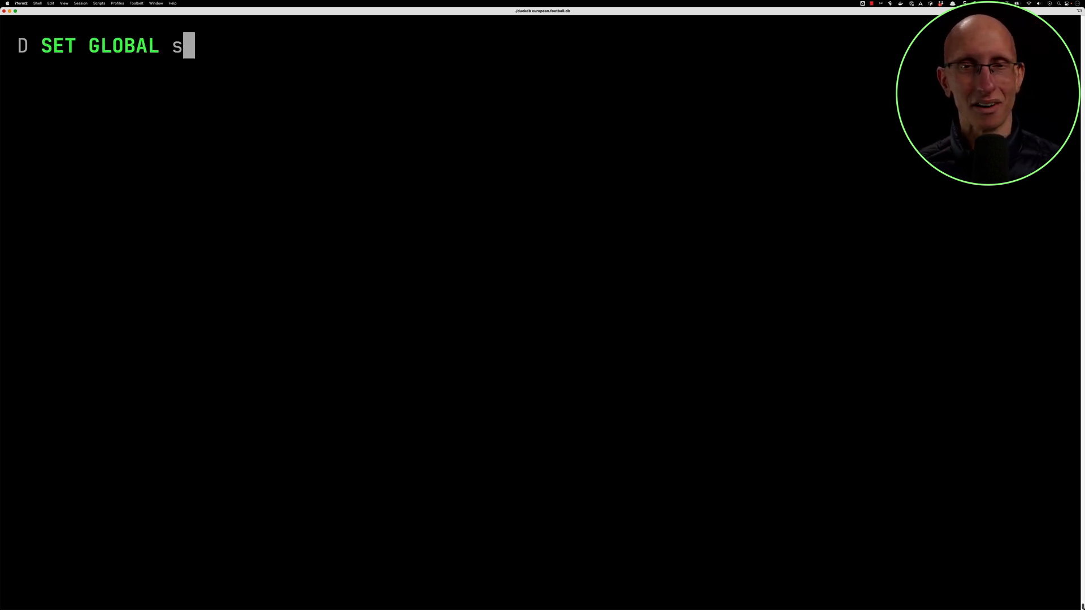
Set sqlite_all_varchar to false, re-attach database.sqlite with overwrite, and drop the Player view.
type("qlite_all_varchar=false;")
type("CALL sqlite_attach('d")
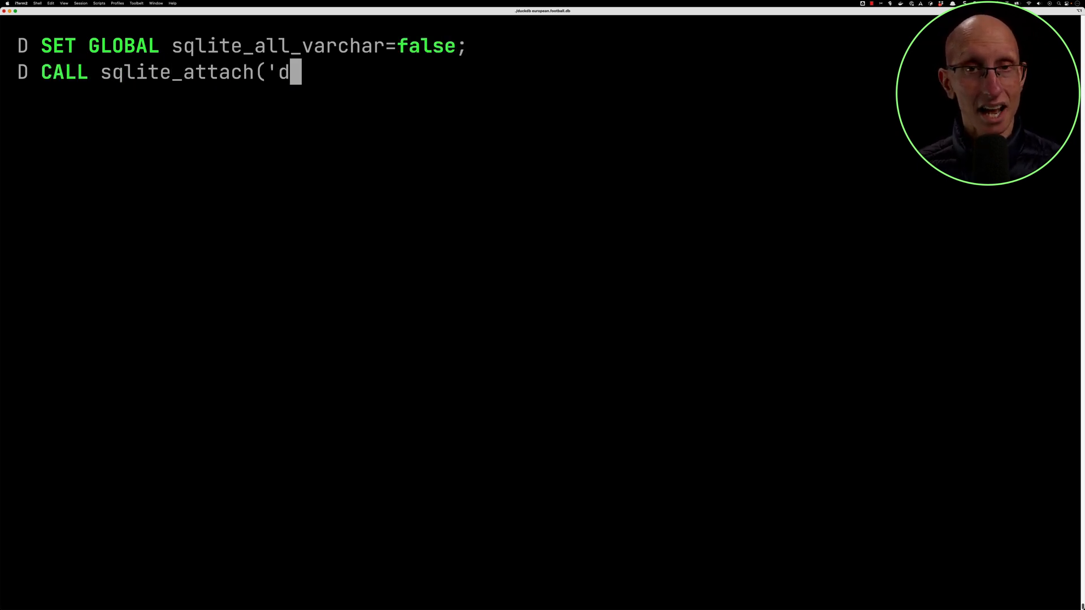
type("atabase.sqlite', overwrite=true);")
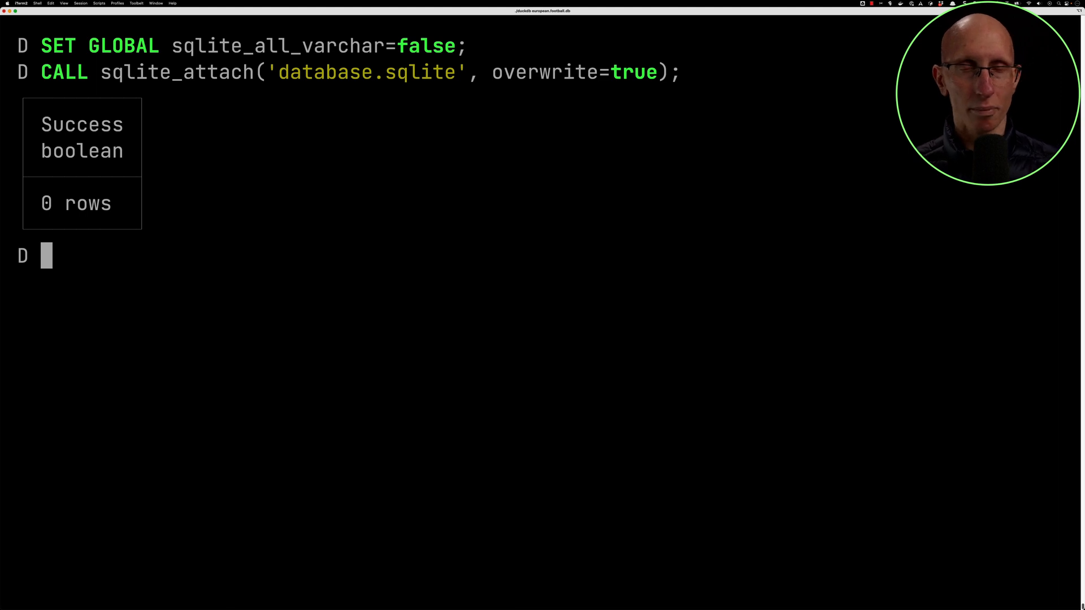
type("DROP VIEW Player;")
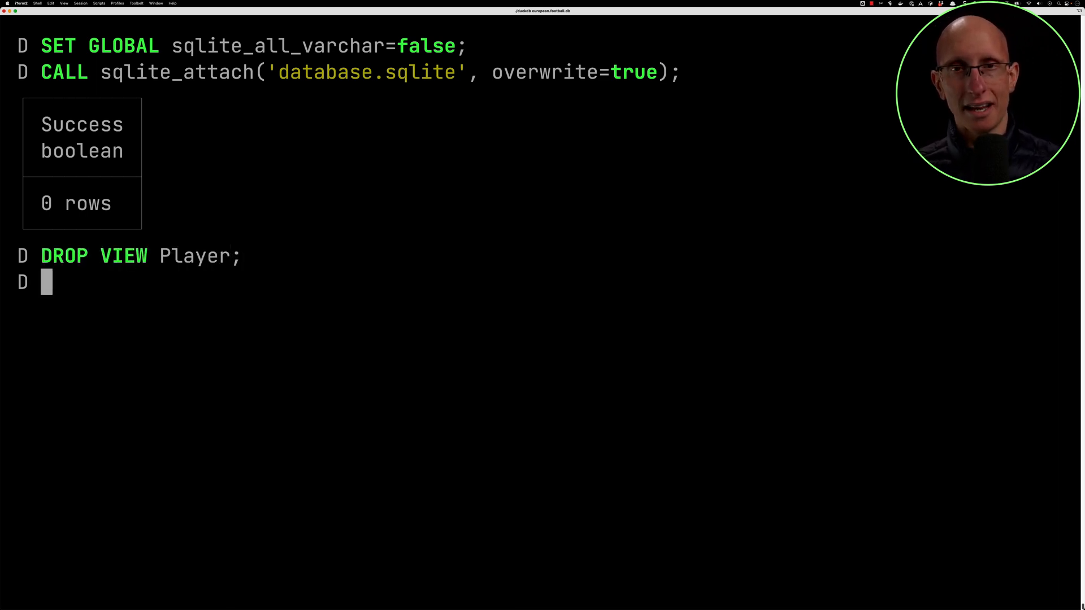
Rename the players table to Player and start drafting the top-ten ratings query.
type("ALTER TABLE player")
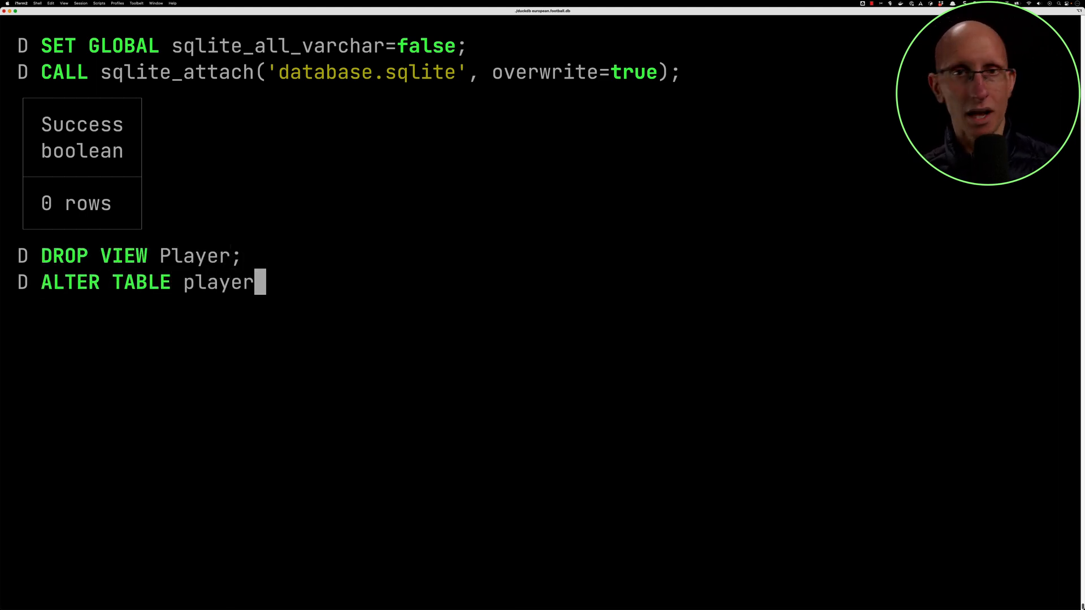
type("s RENAME TO Player;")
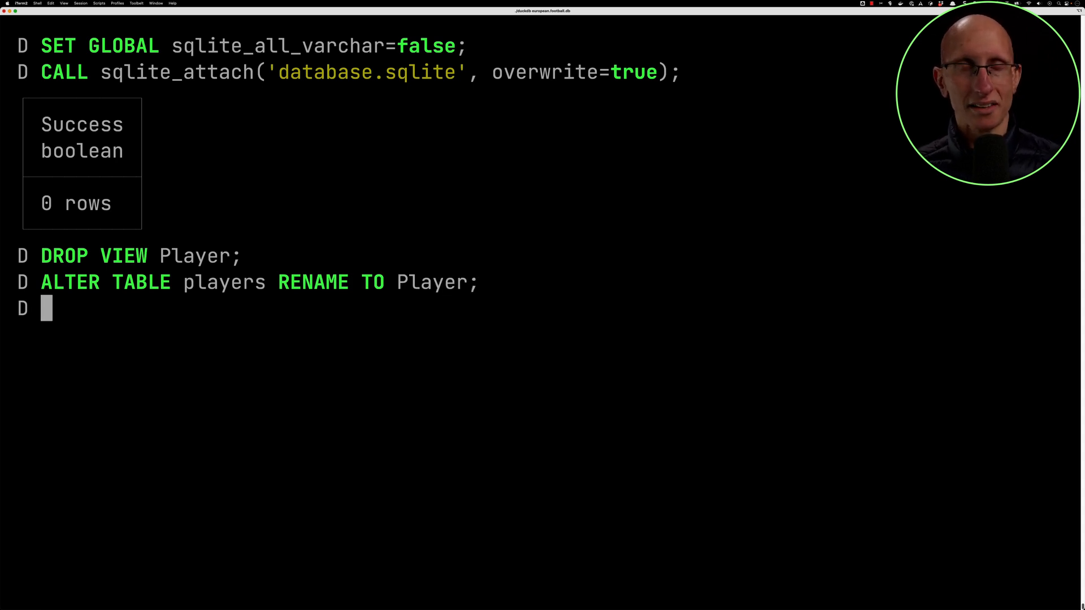
type("SELECT * F")
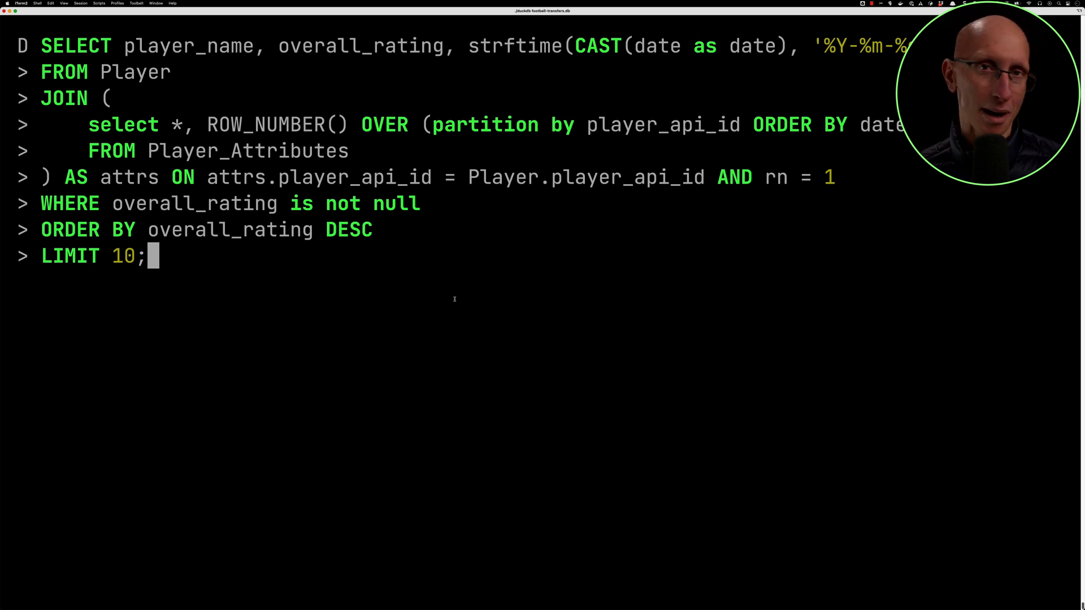
Run the top-ten highest-rated players query, then bring up Kaggle's European Soccer Database notebooks.
key("enter")
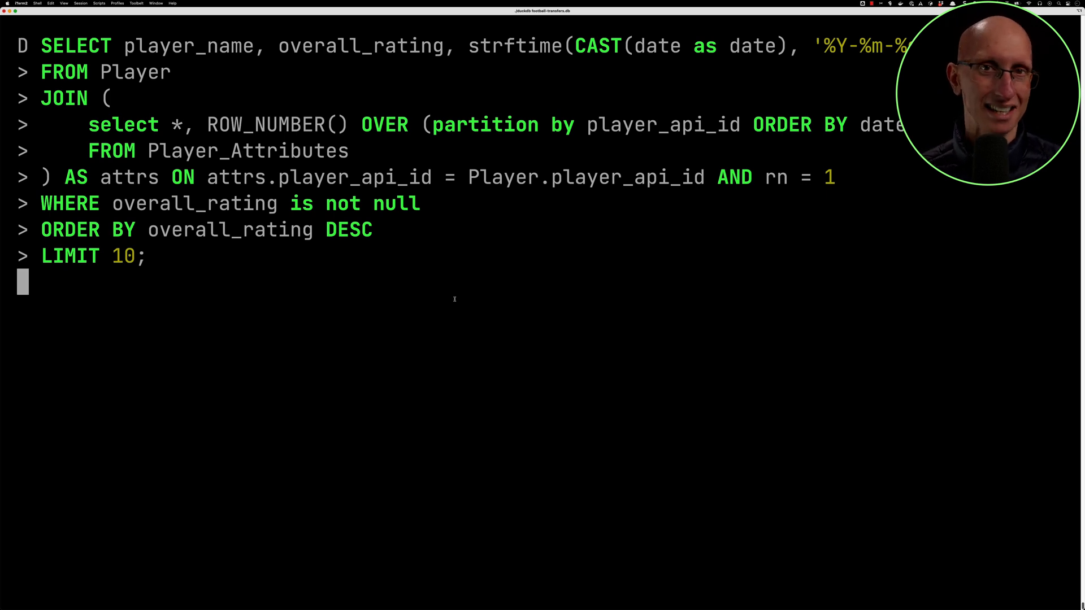
key("Return")
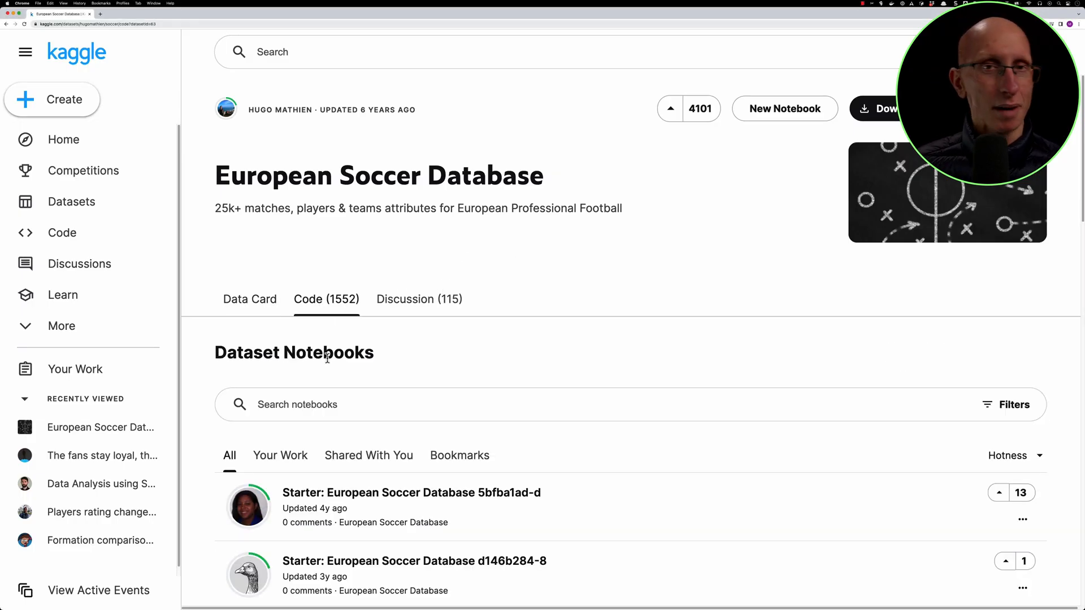
Browse countries, leagues and matches in Kaggle's 'Data Analysis using SQL' notebook, then run the Spain matches query.
type("SQL")
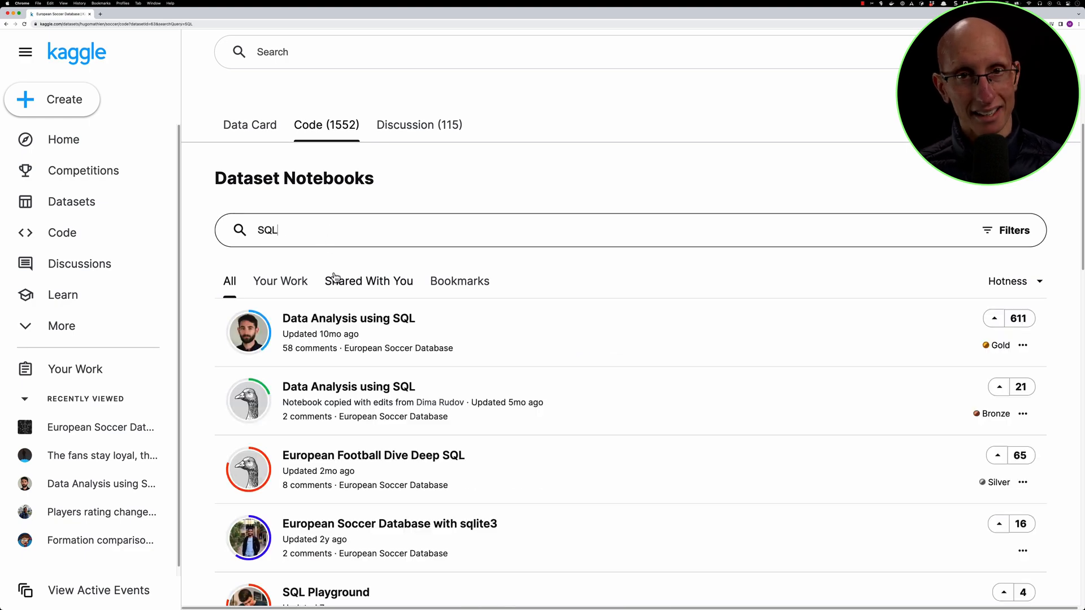
left_click(349, 318)
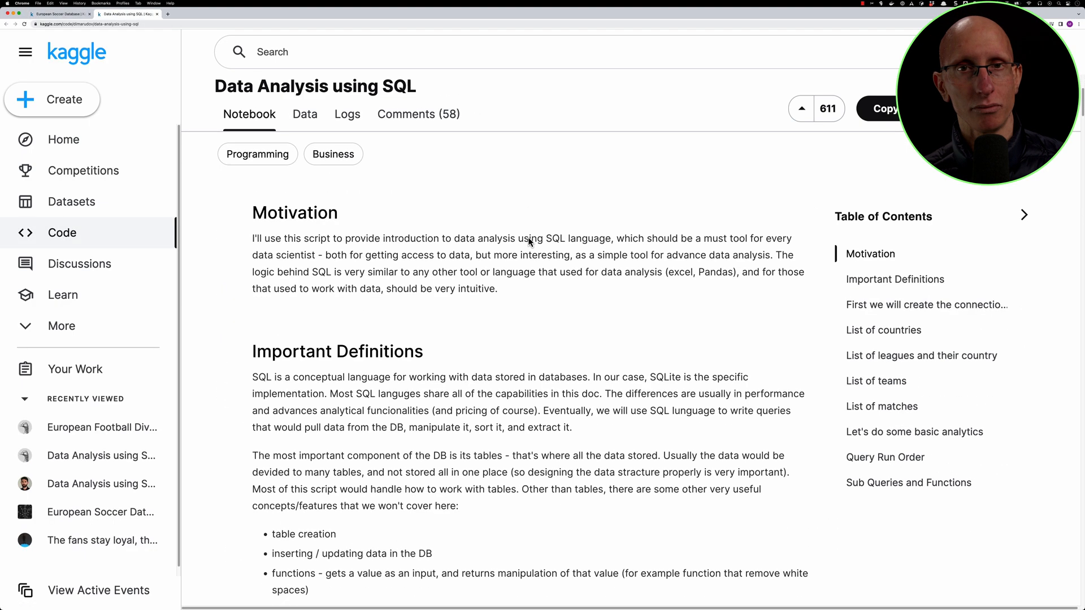
left_click(884, 330)
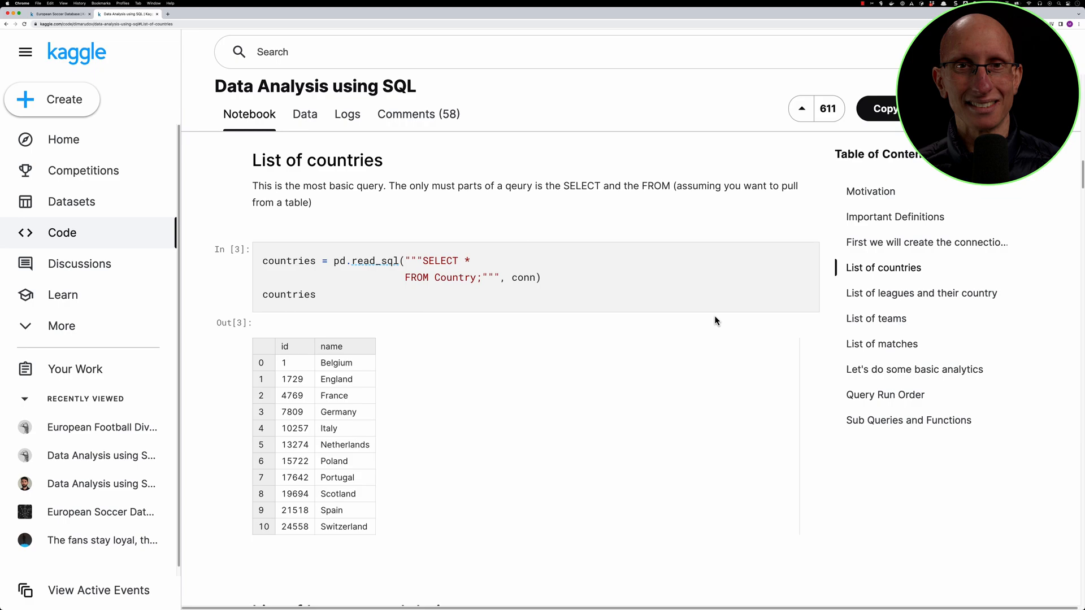
left_click(922, 293)
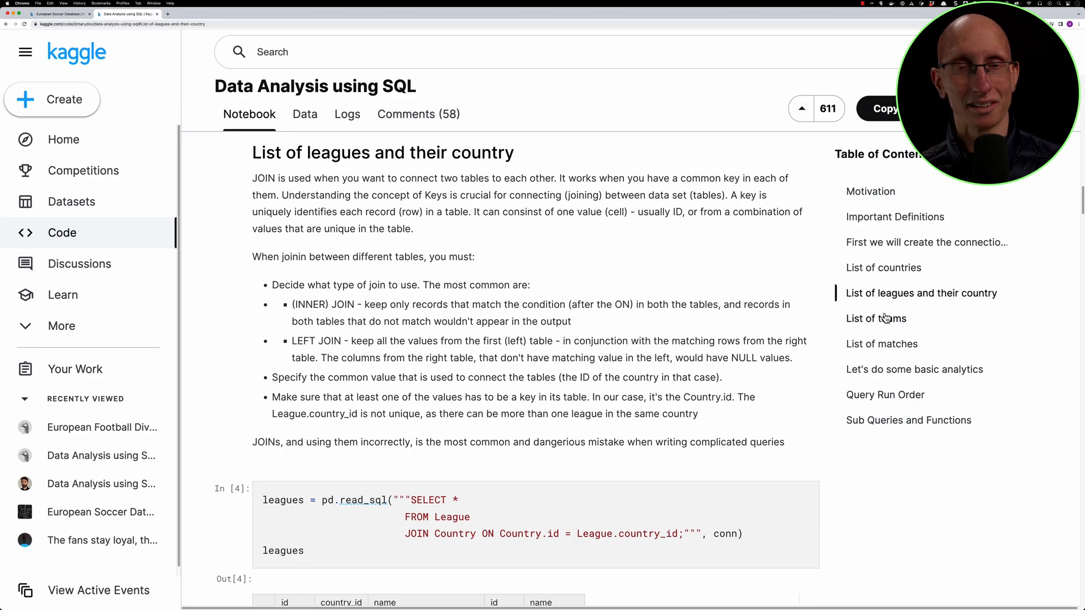
left_click(882, 344)
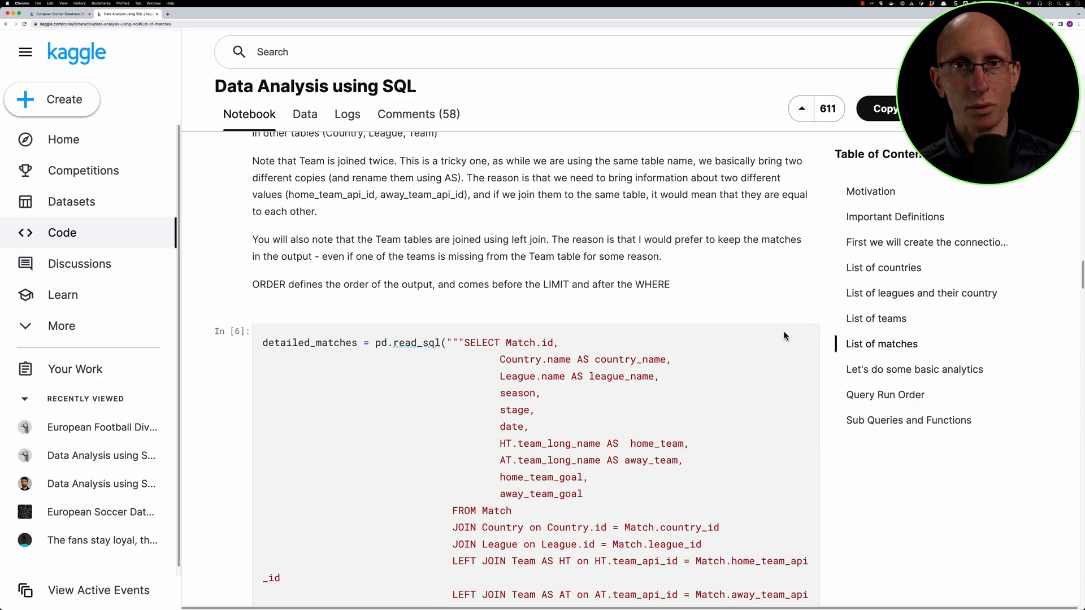
scroll("down", 3)
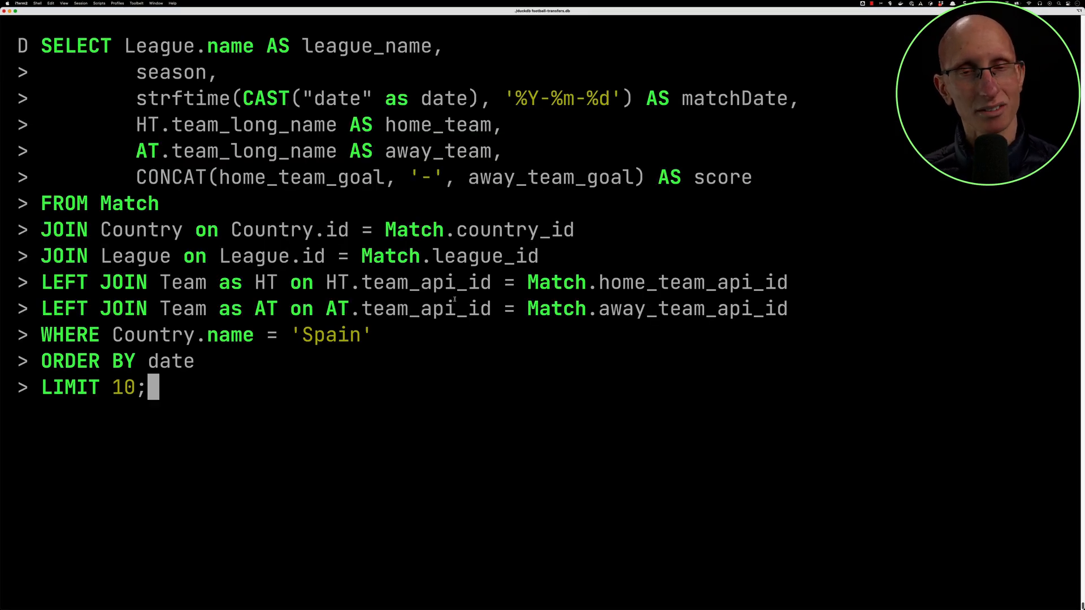
key("Enter")
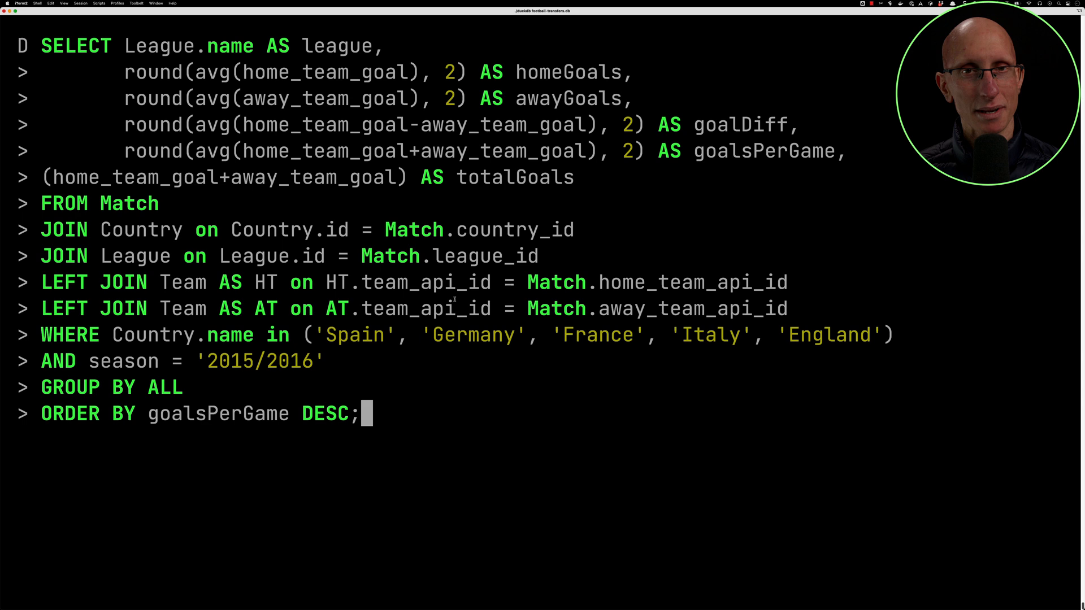
Run the 2015/2016 five-league goals comparison, then the 13-band player height distribution query.
key("enter")
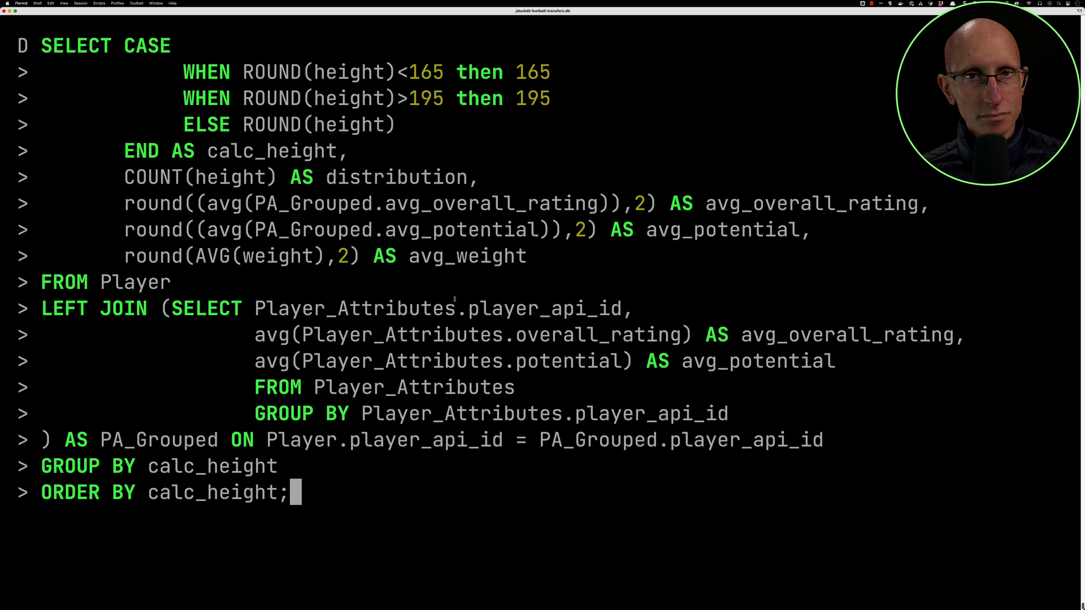
key("Return")
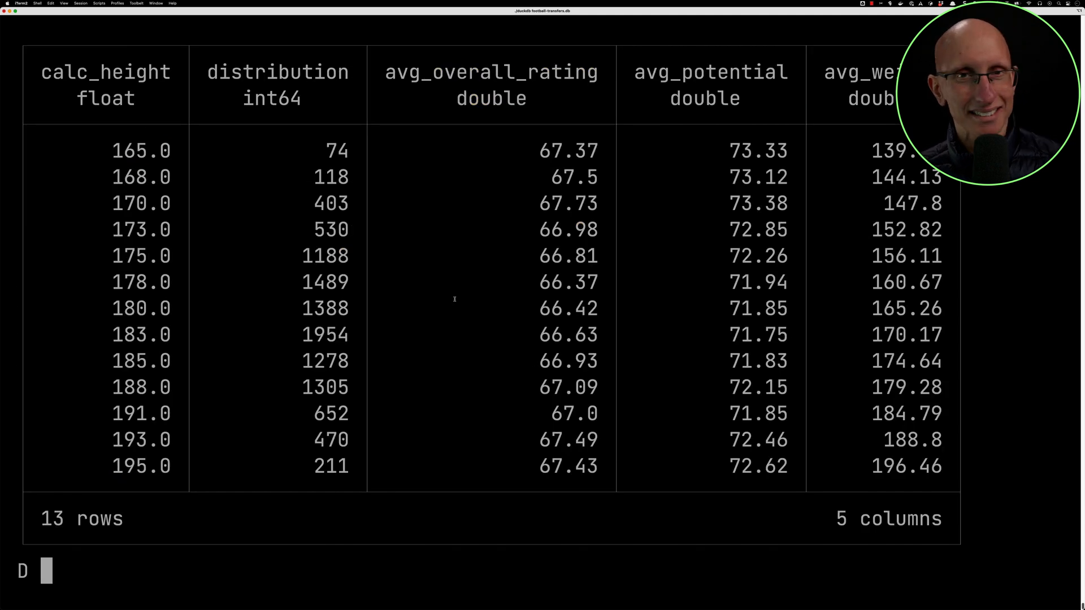